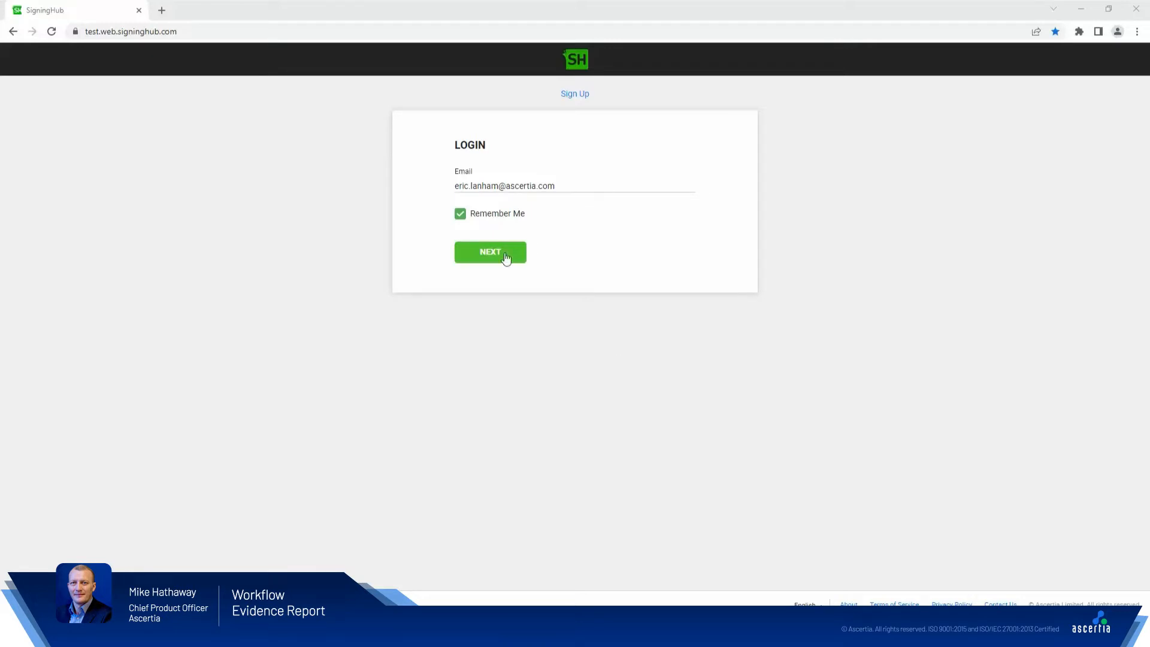
Sign in, start a new workflow and upload ACME Ltd Acceptable Use Policy.docx.
click(490, 252)
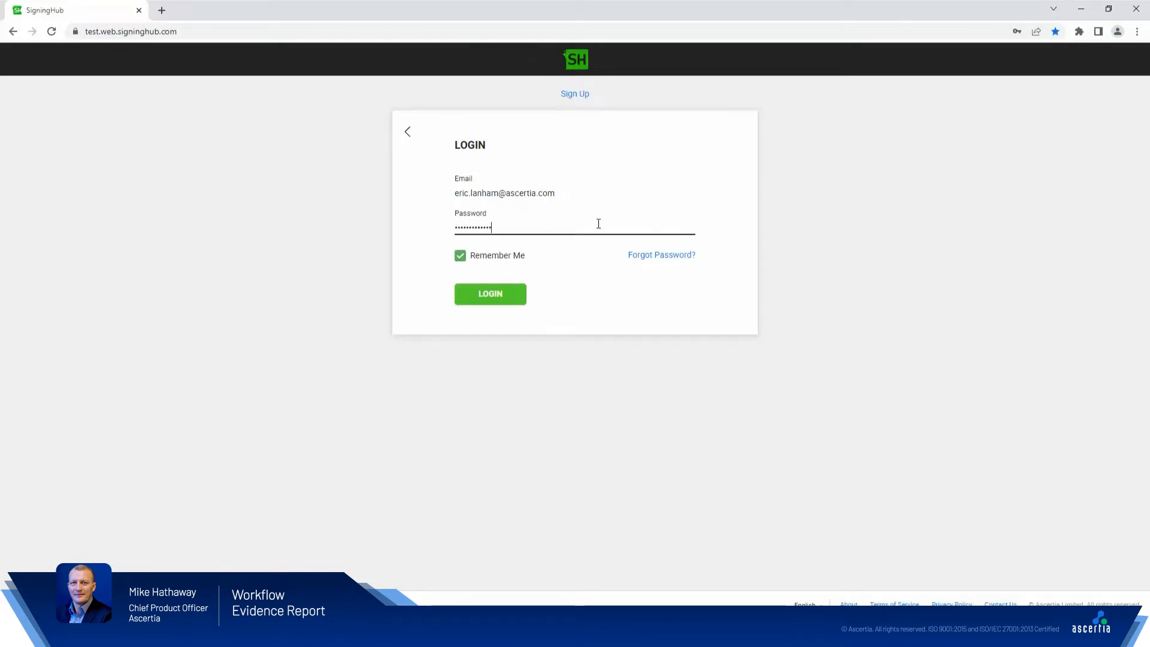
click(489, 294)
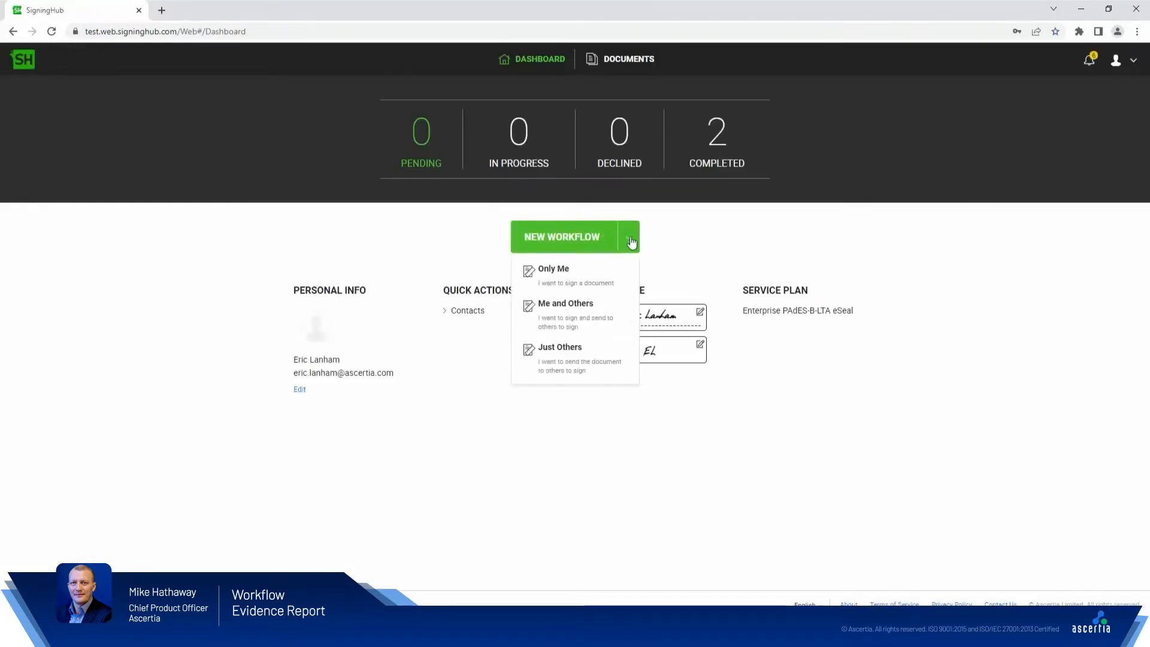
click(554, 268)
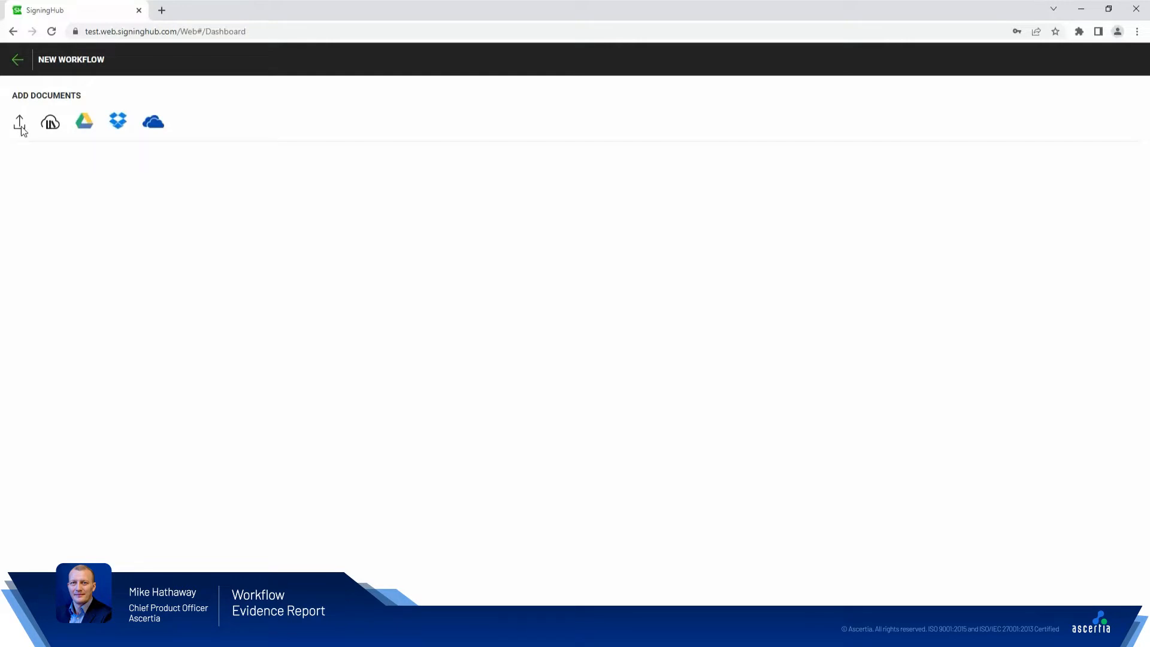
click(19, 122)
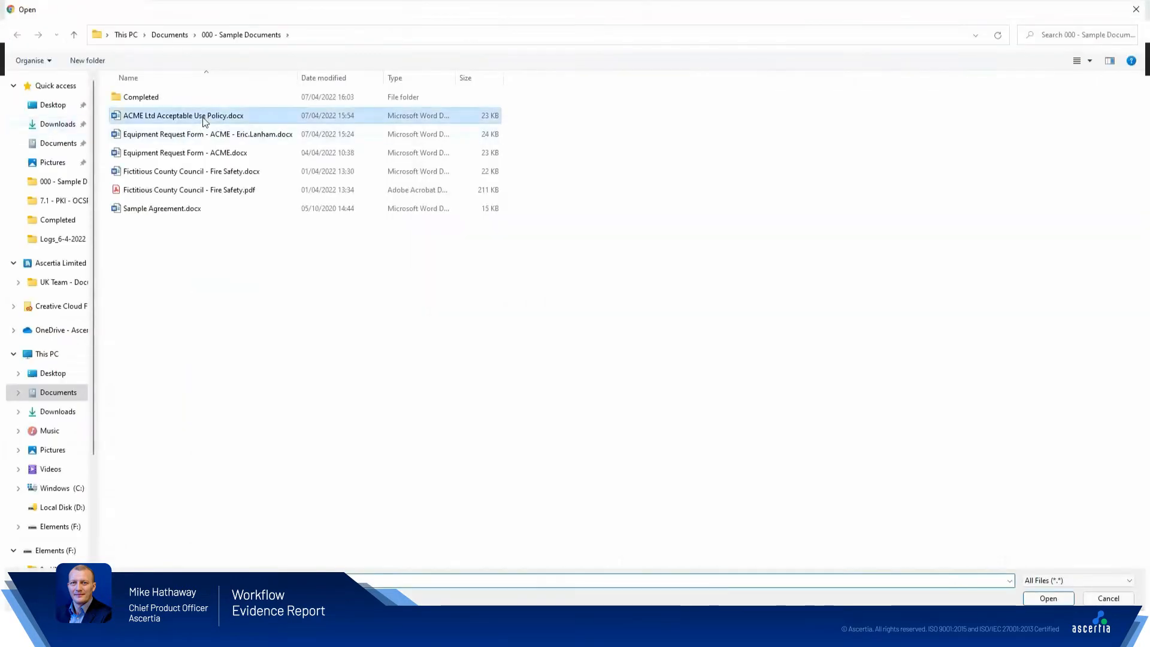
click(1048, 598)
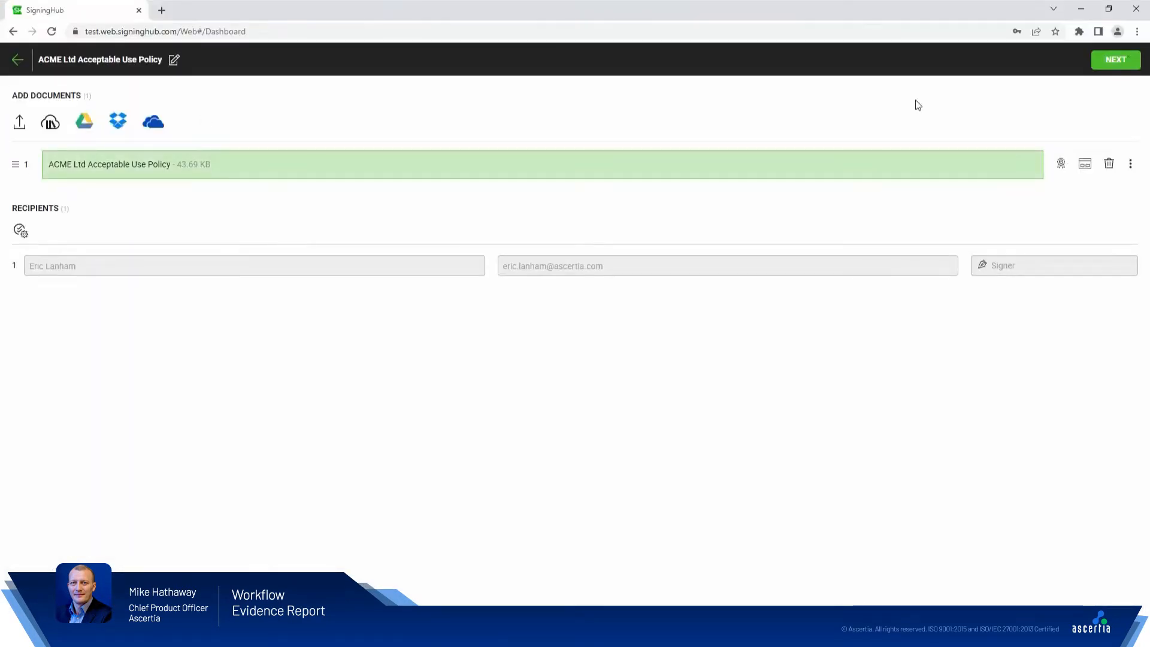
Place a date field on page 3's Date line and open the signature field for signing.
click(1114, 59)
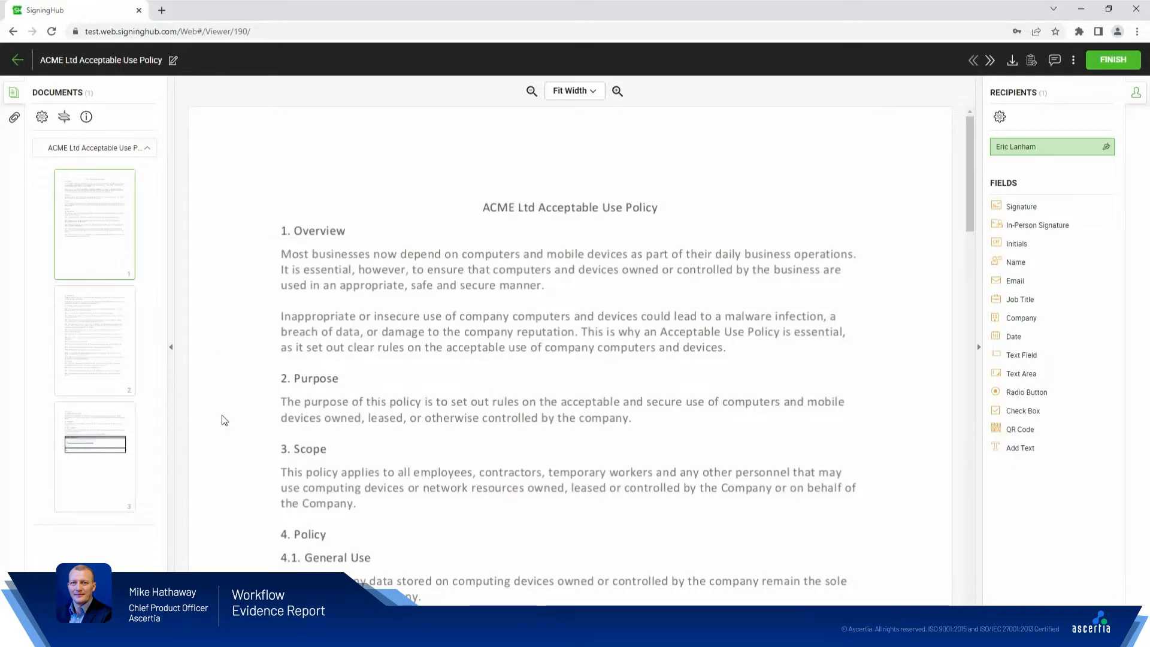
click(94, 454)
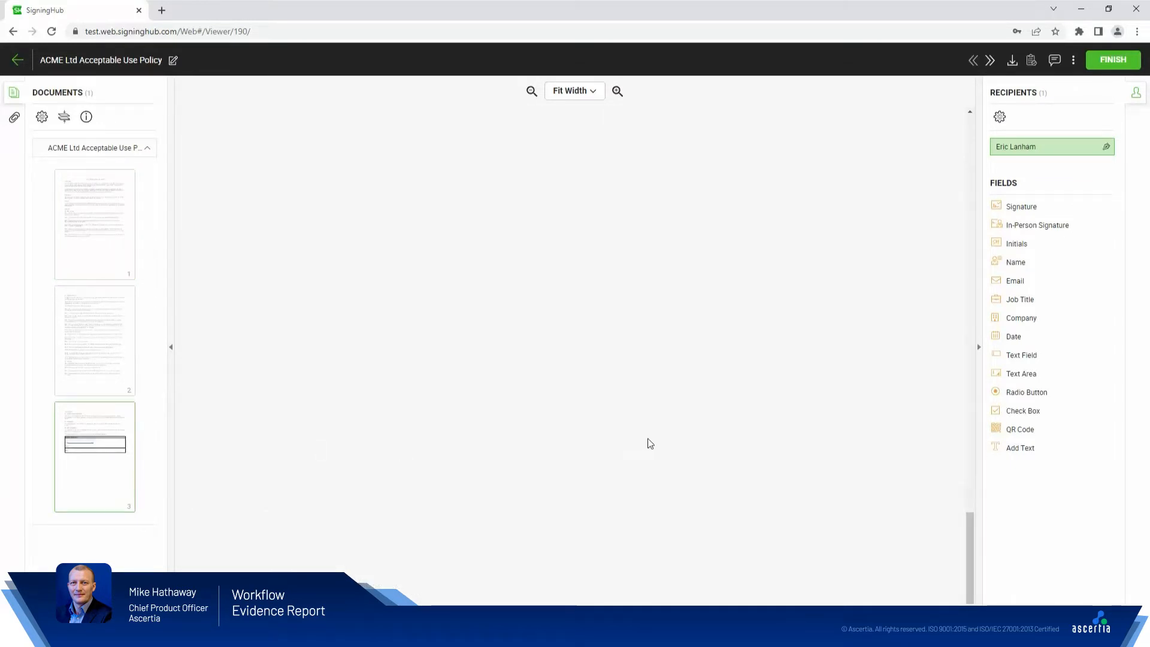
scroll(down, 3)
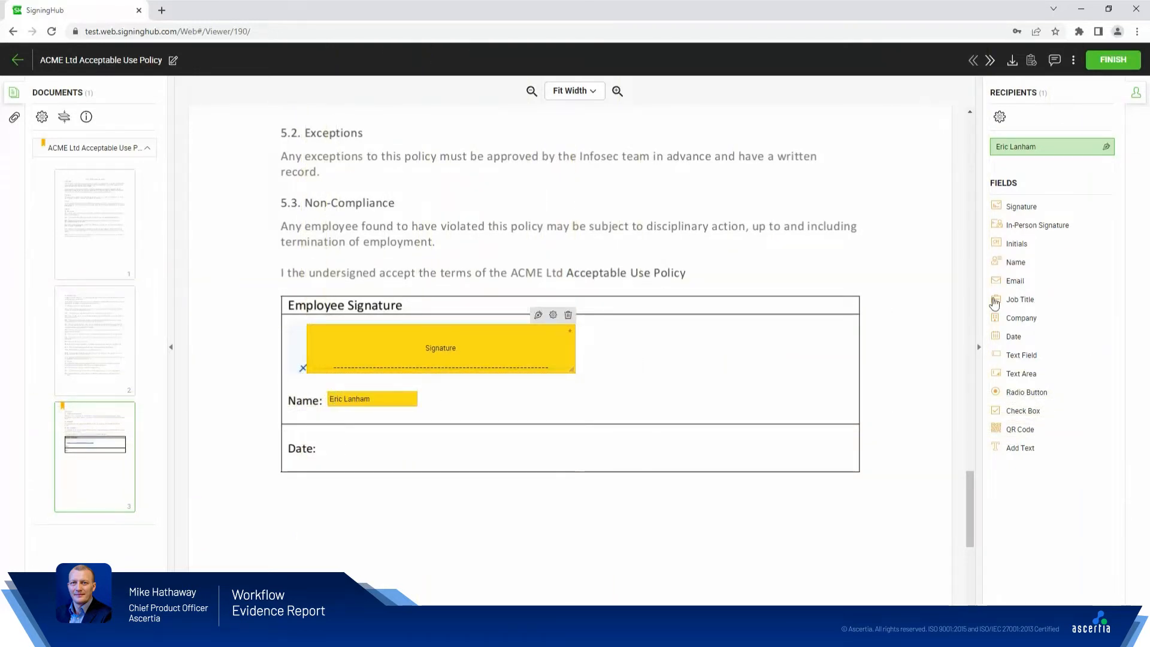
drag(1014, 336, 391, 450)
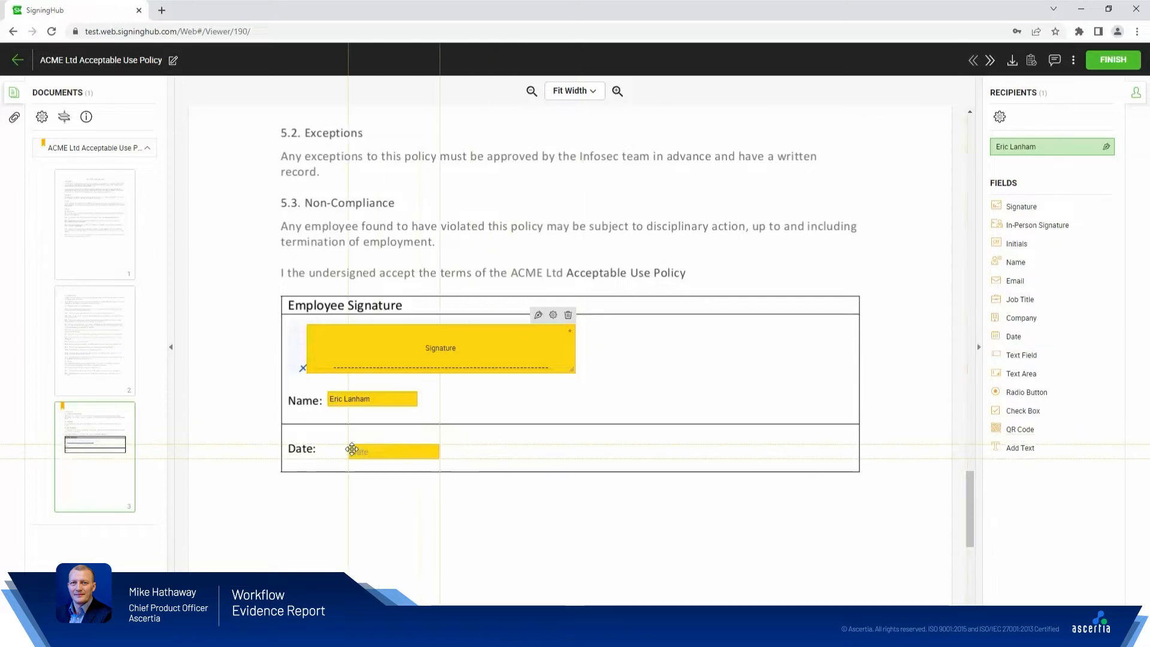
click(371, 450)
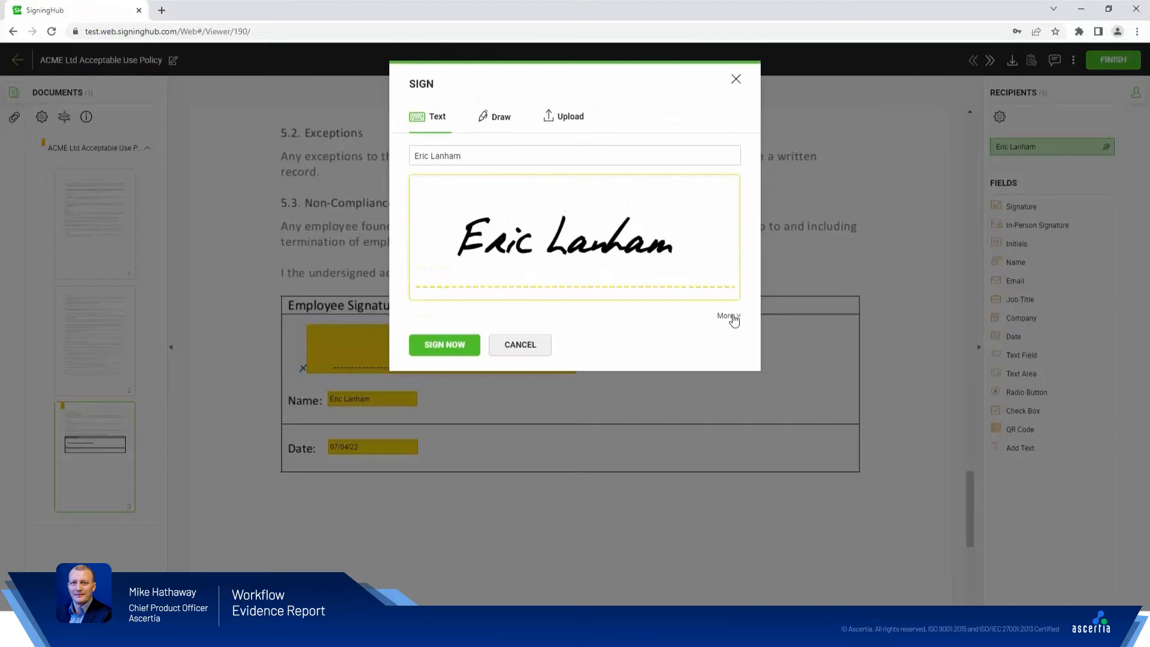
click(726, 316)
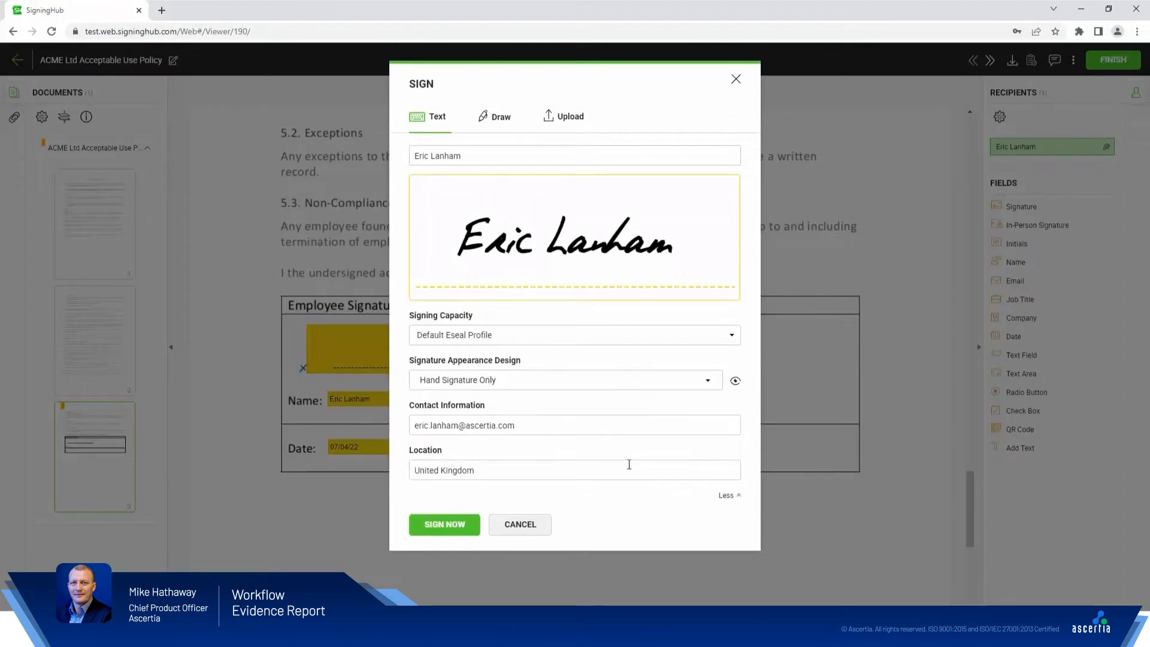
click(444, 523)
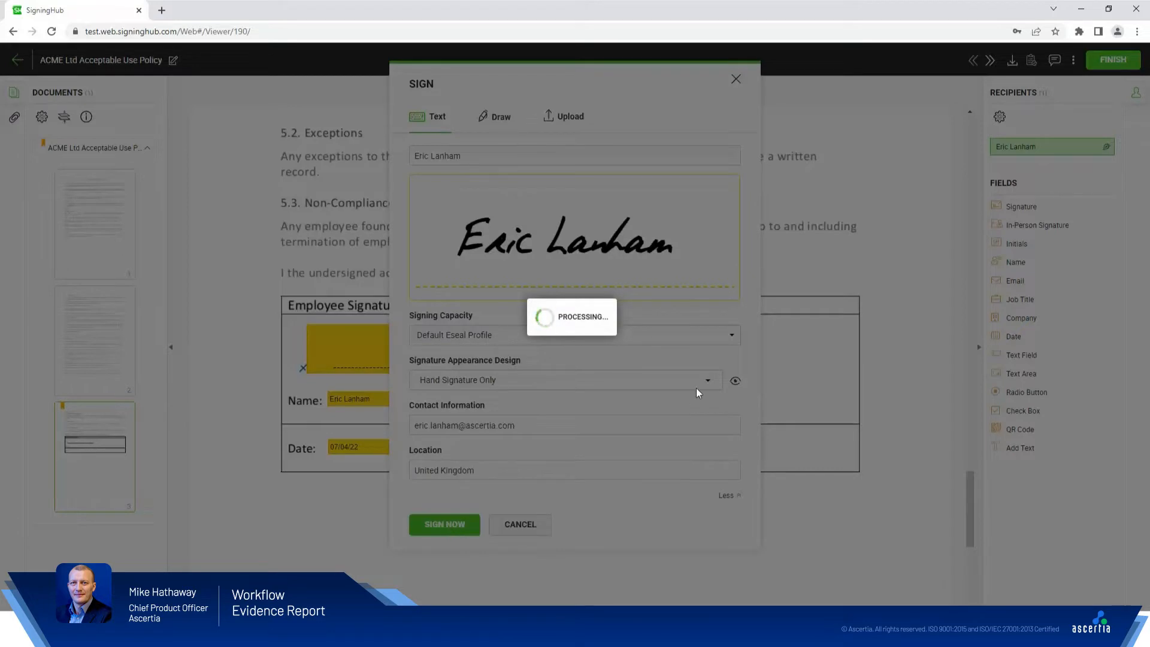
click(444, 524)
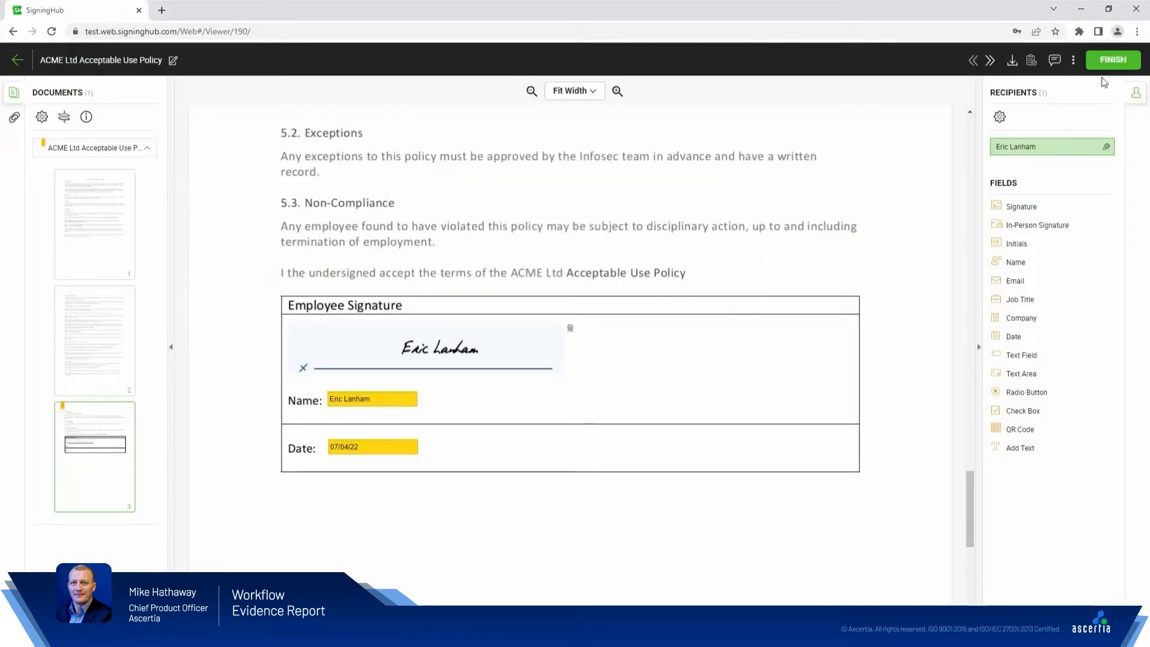
click(16, 59)
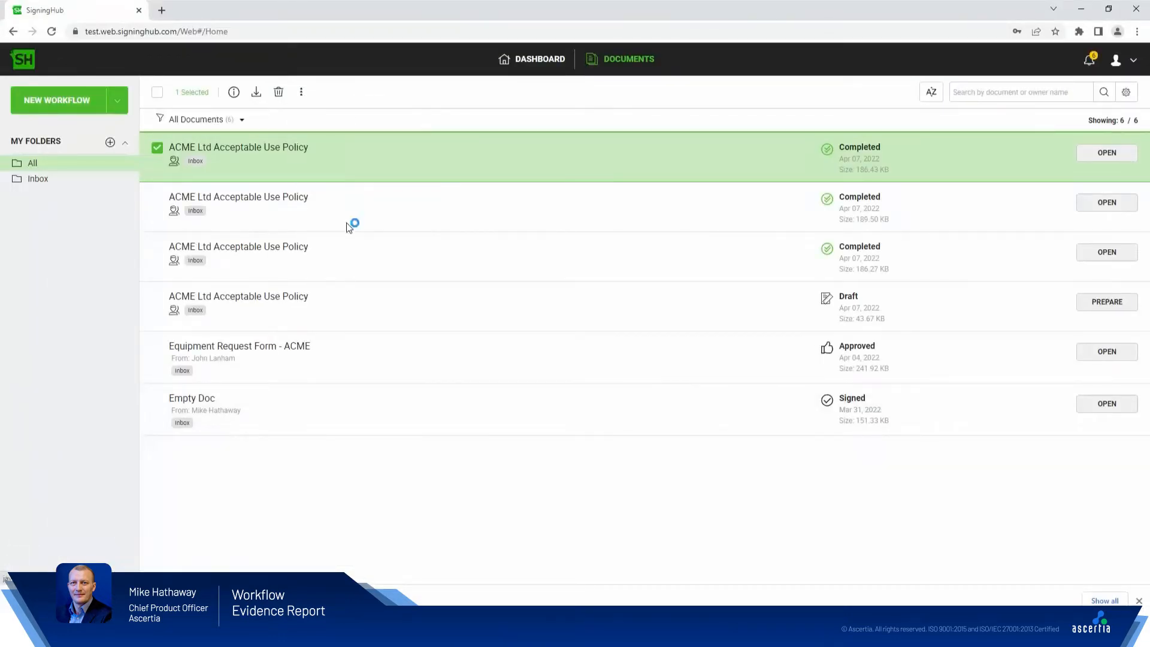
Browse to the Completed folder and select ACME Ltd Acceptable Use Policy-s.pdf.
click(257, 92)
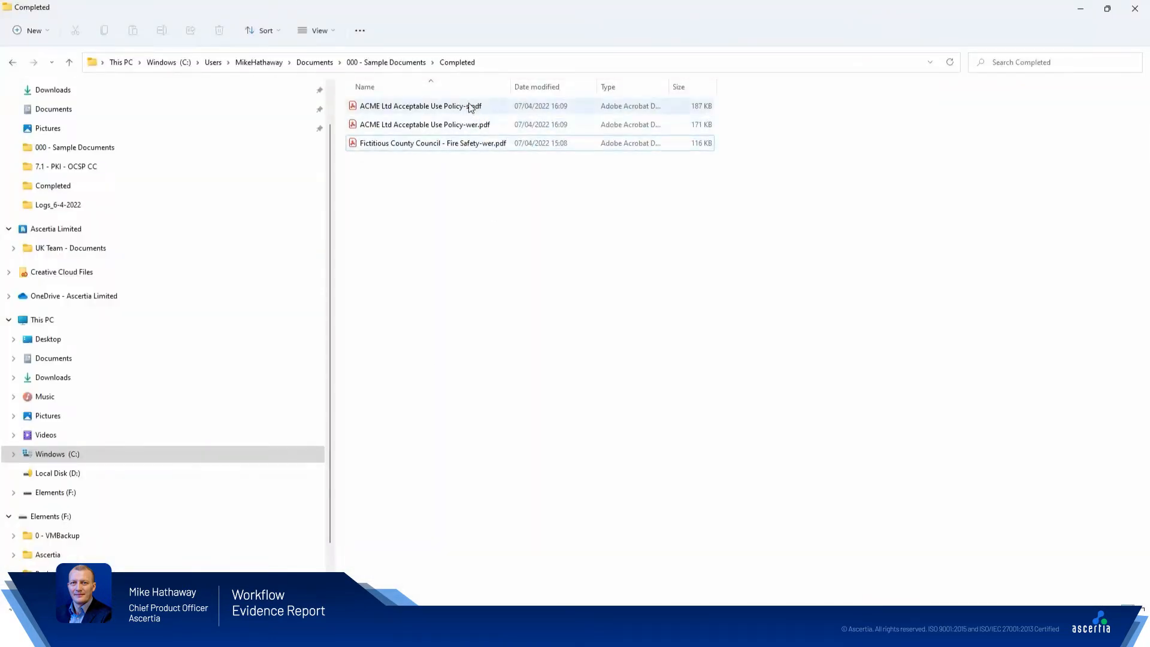
click(420, 105)
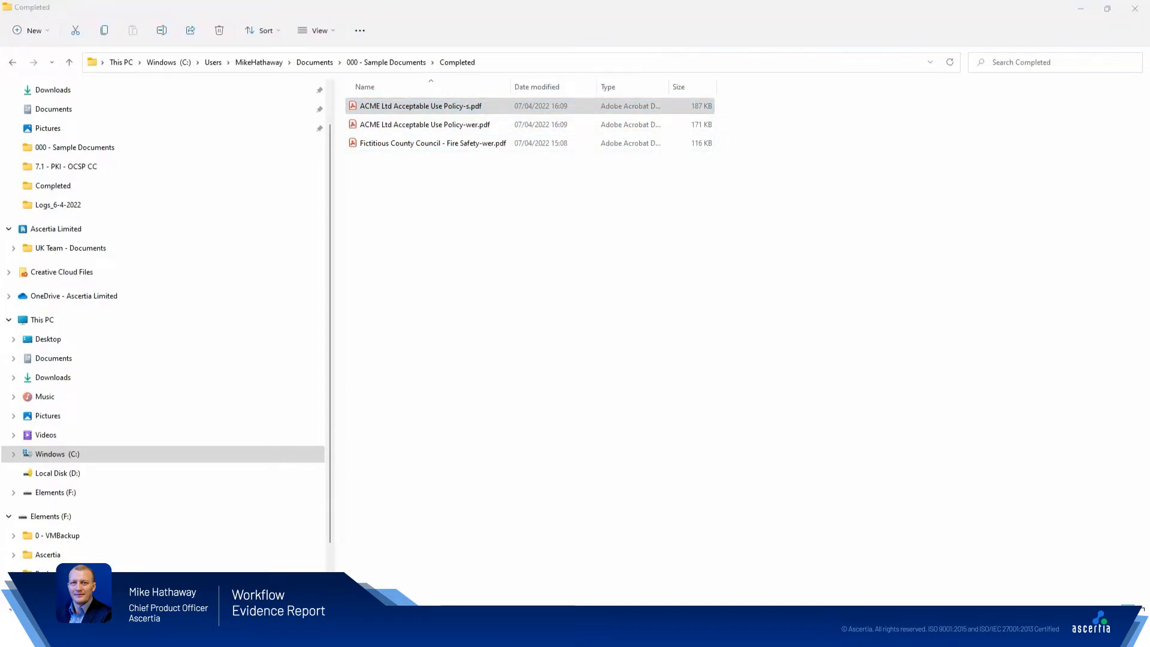
Open ACME Ltd Acceptable Use Policy-s.pdf in Acrobat and scroll through it.
double_click(421, 106)
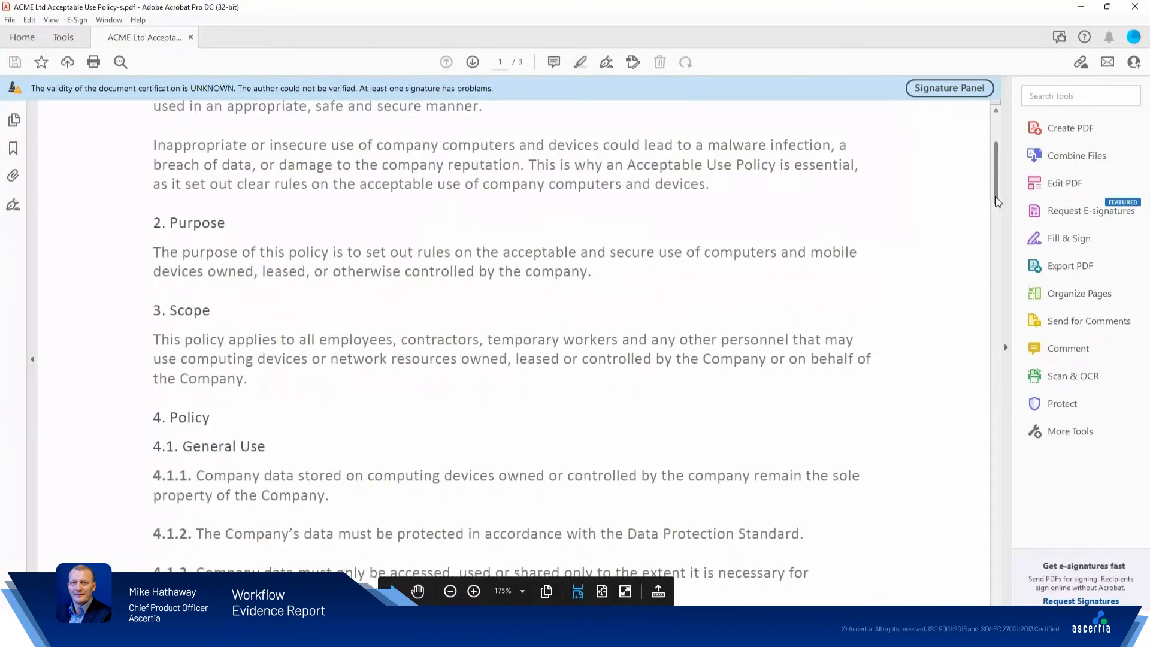
scroll(down, 3)
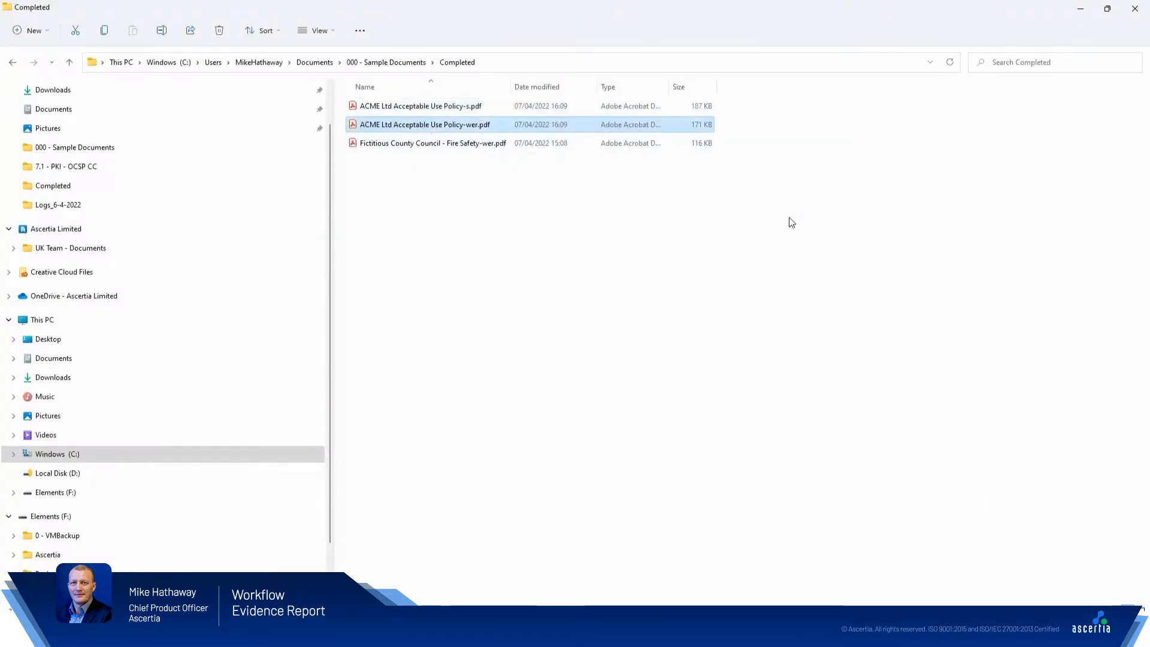
Open the workflow evidence report, scroll through its audit trail, then view the signed policy.
double_click(424, 124)
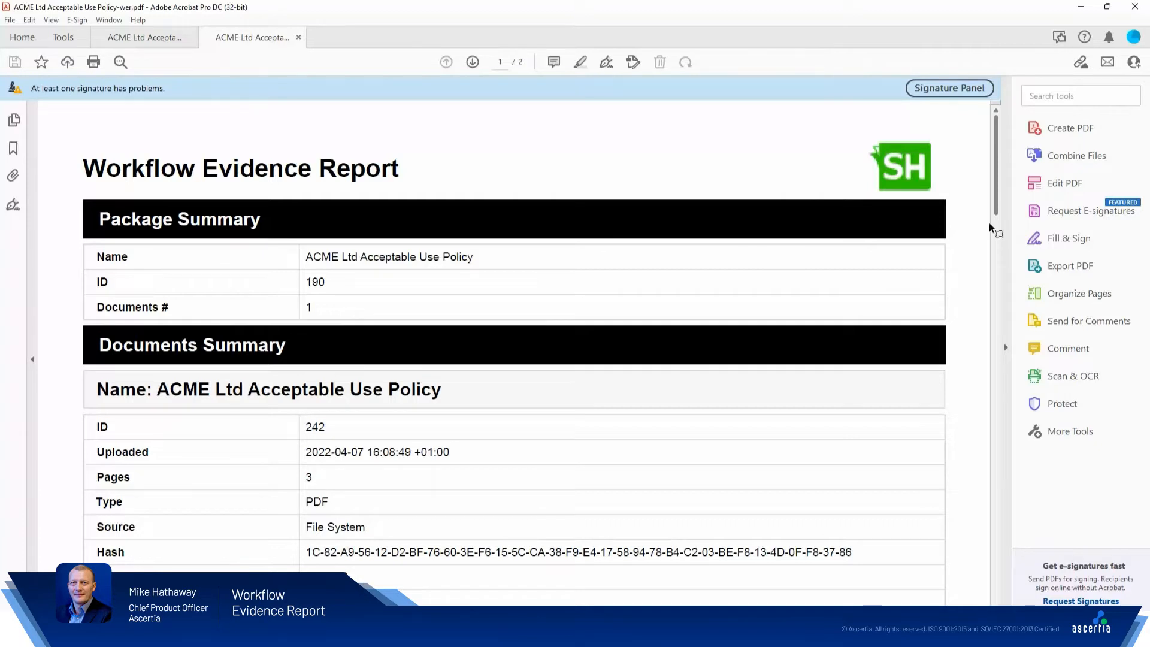
scroll(down, 3)
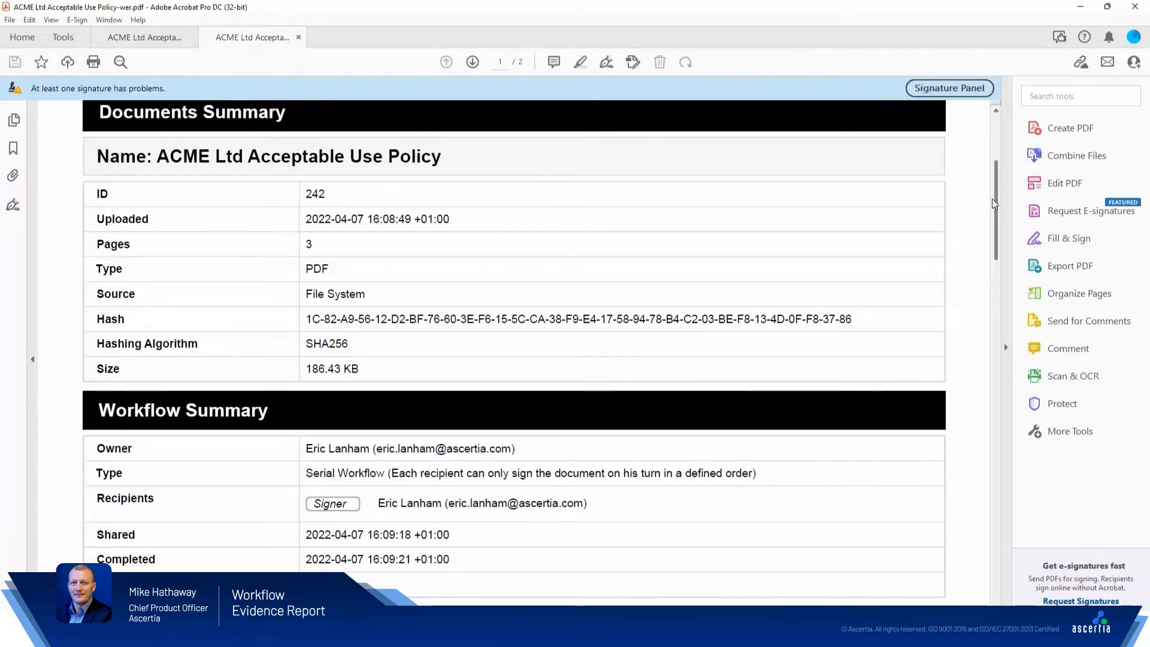
scroll(up, 3)
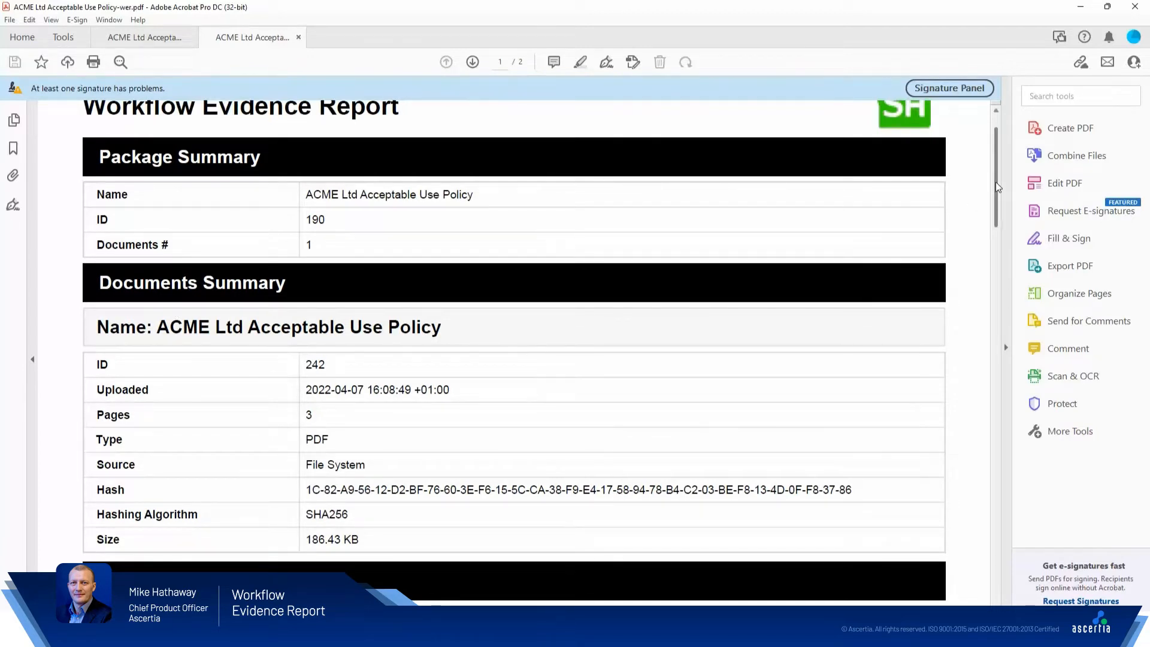
scroll(down, 3)
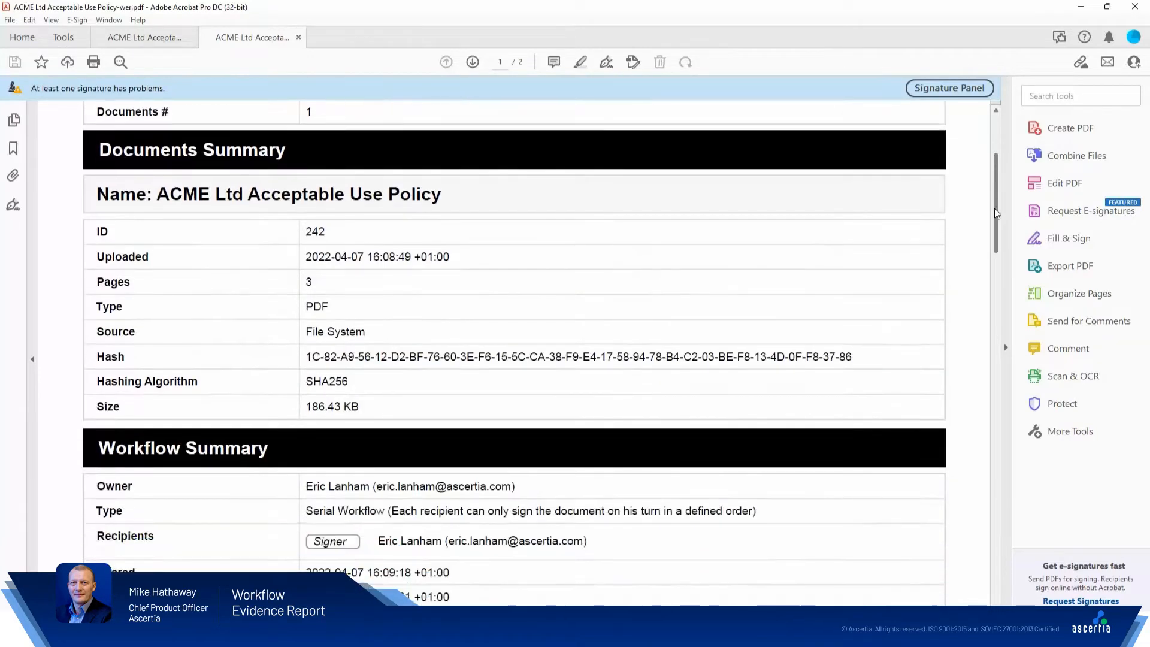
scroll(down, 3)
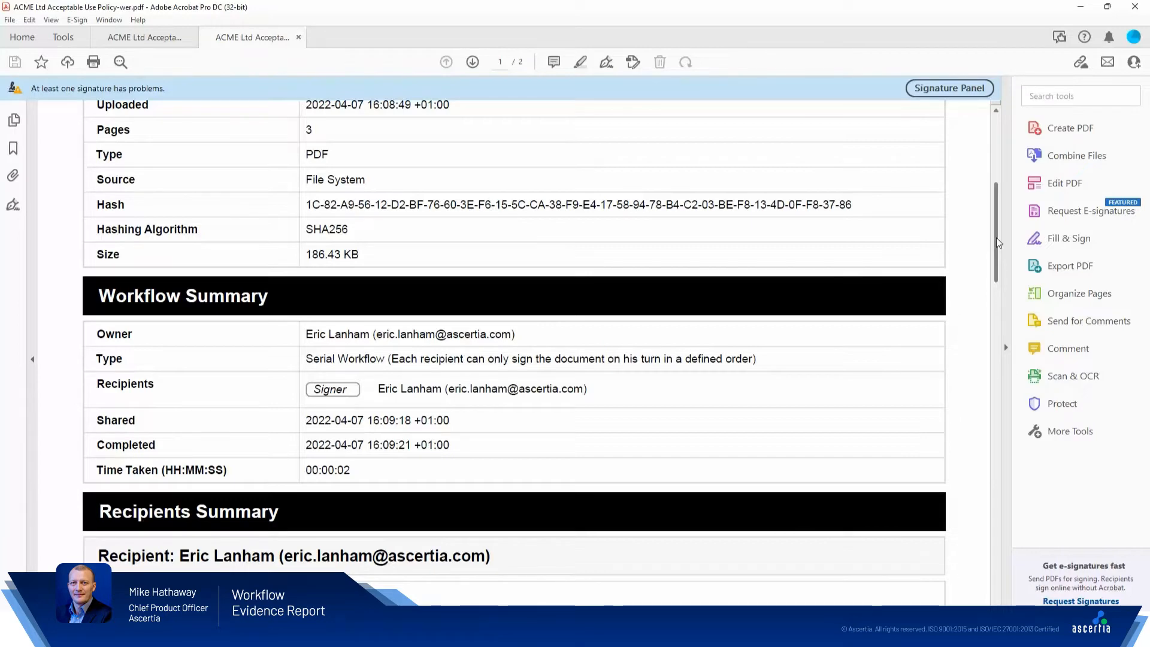
scroll(down, 3)
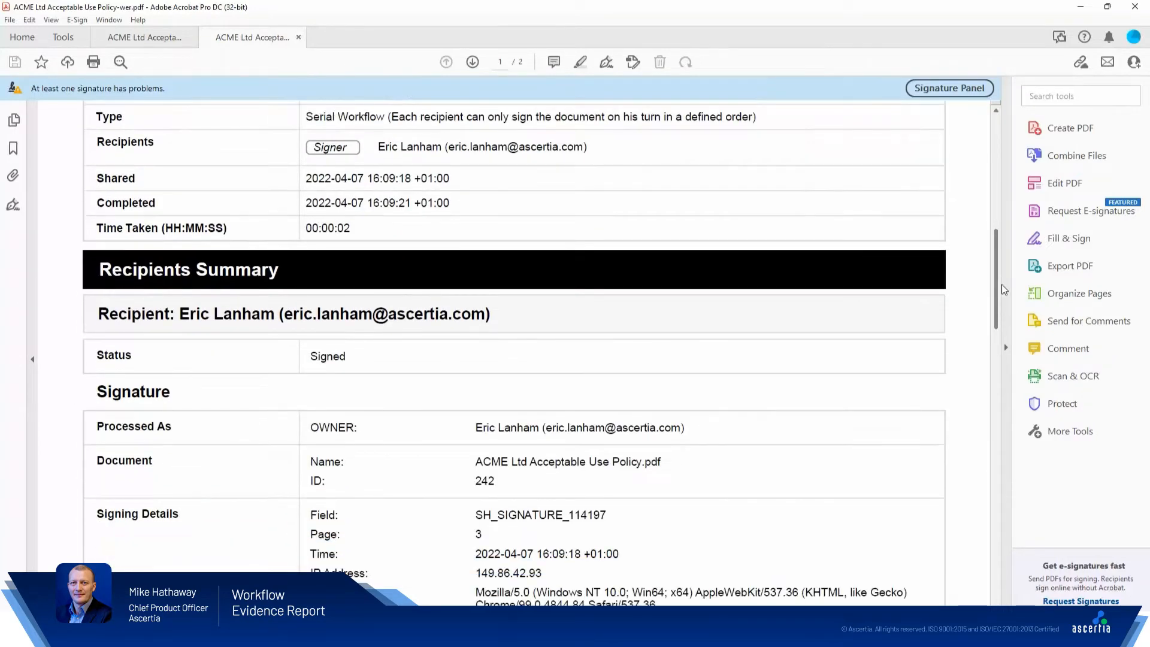
scroll(down, 3)
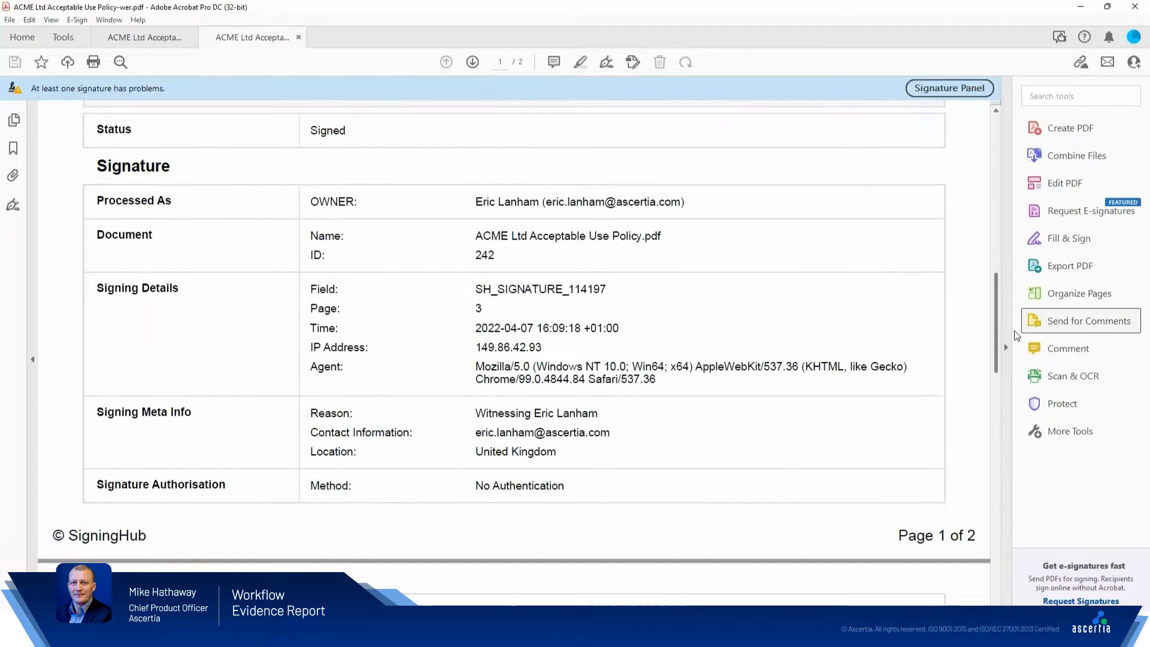
scroll(down, 3)
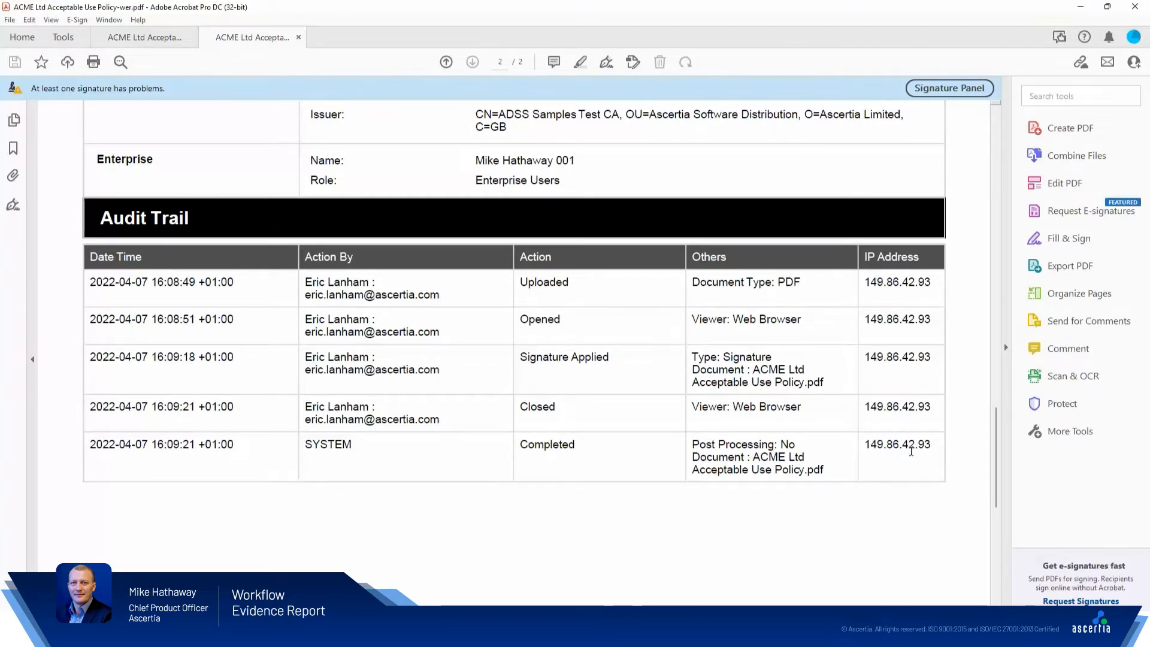
mouse_move(840, 422)
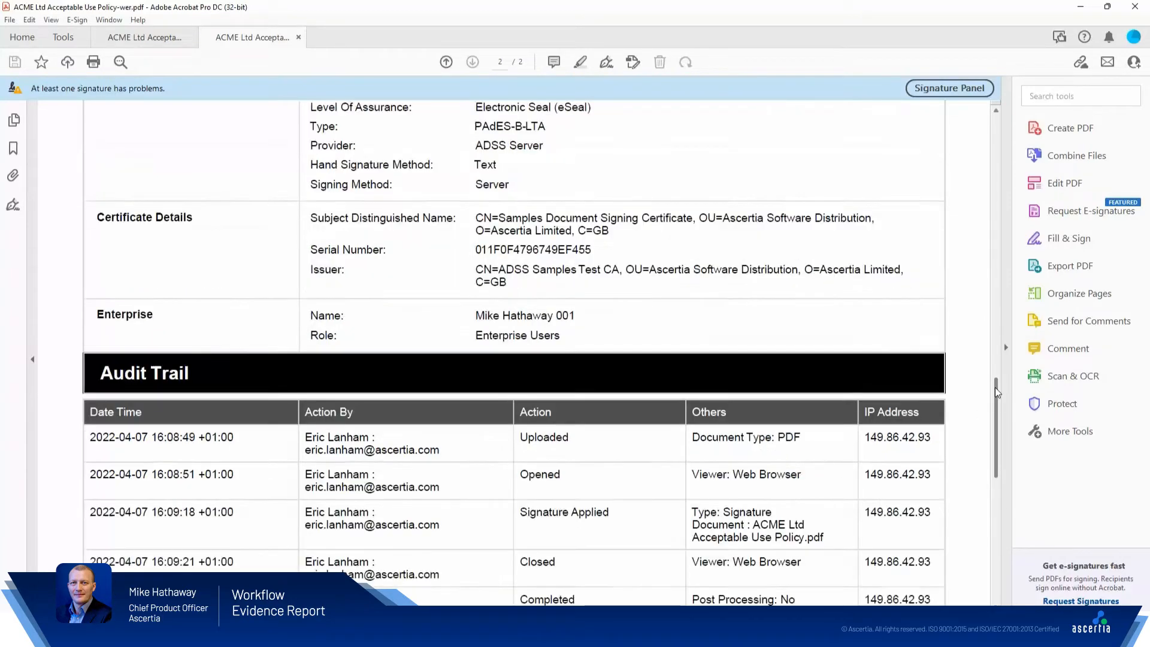
click(445, 62)
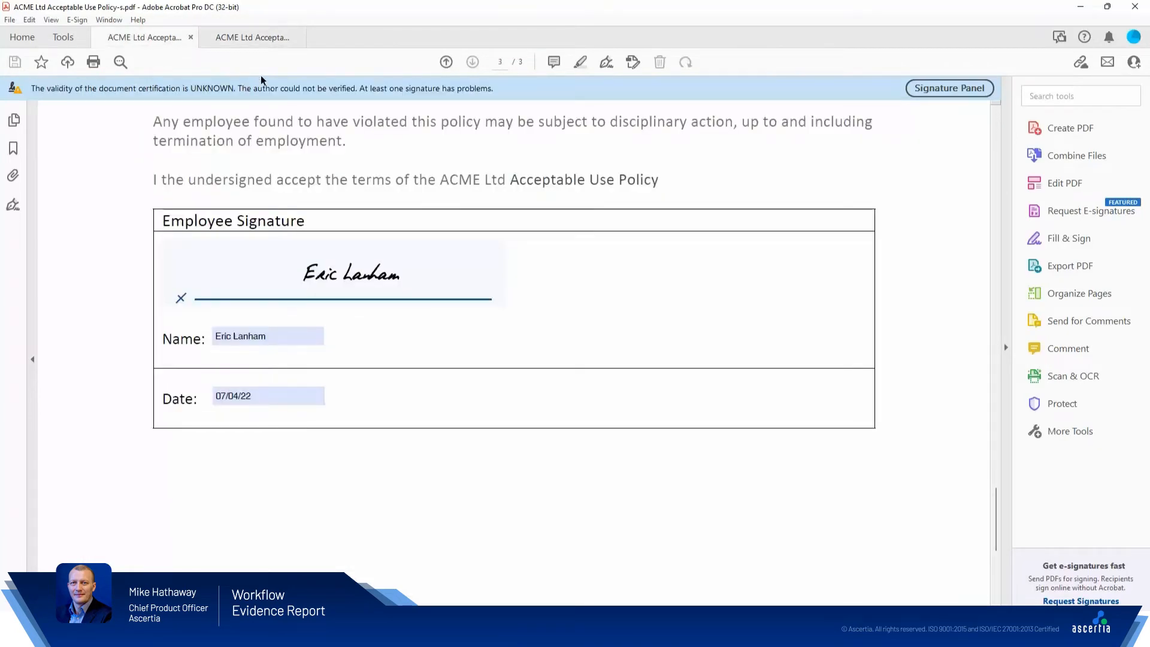
Return to the evidence report and highlight the SHA256 hash in Documents Summary.
click(252, 36)
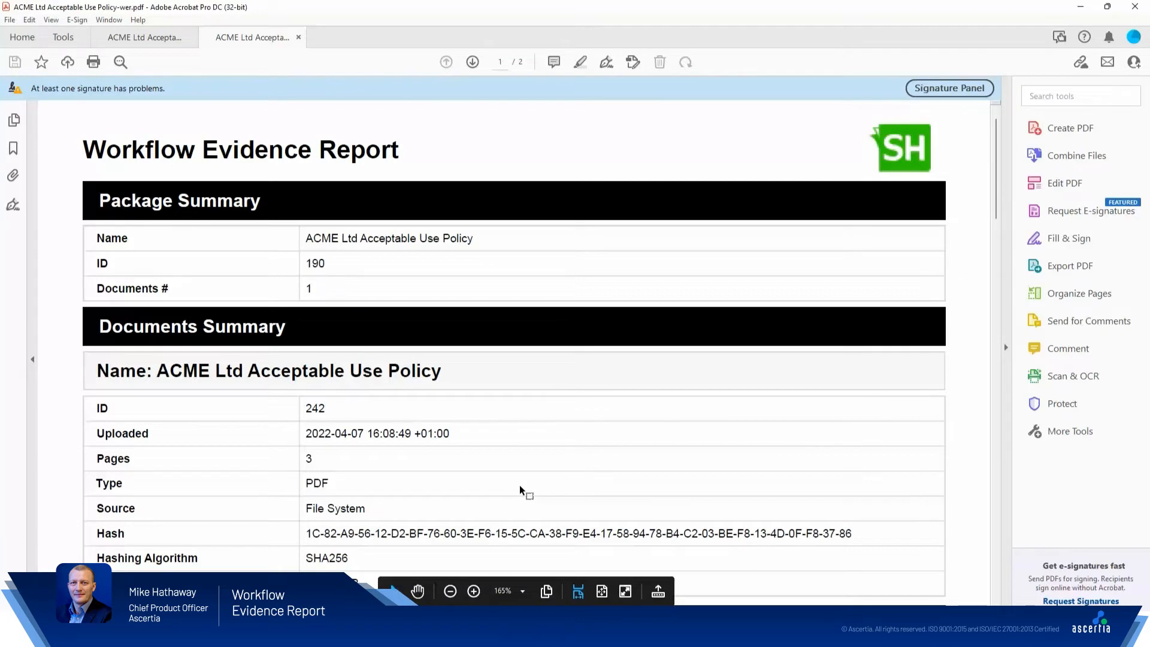
scroll(down, 3)
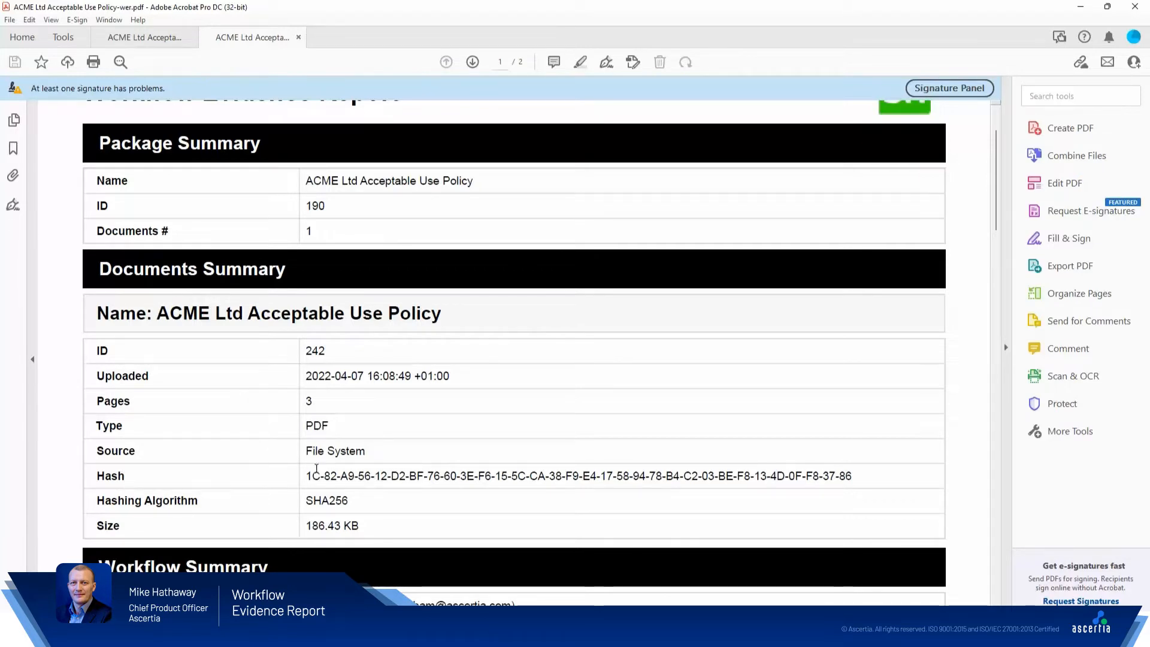
drag(307, 475, 852, 475)
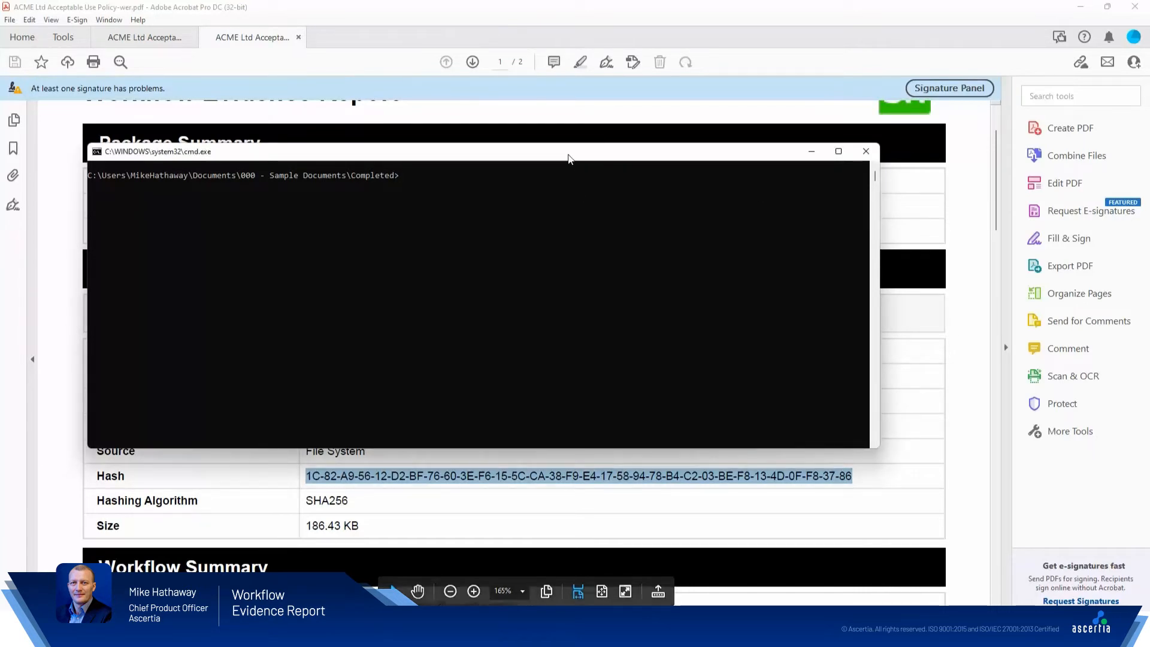
Run dir and certutil -hashfile SHA256 on the signed policy PDF, then close the prompt.
text(dir)
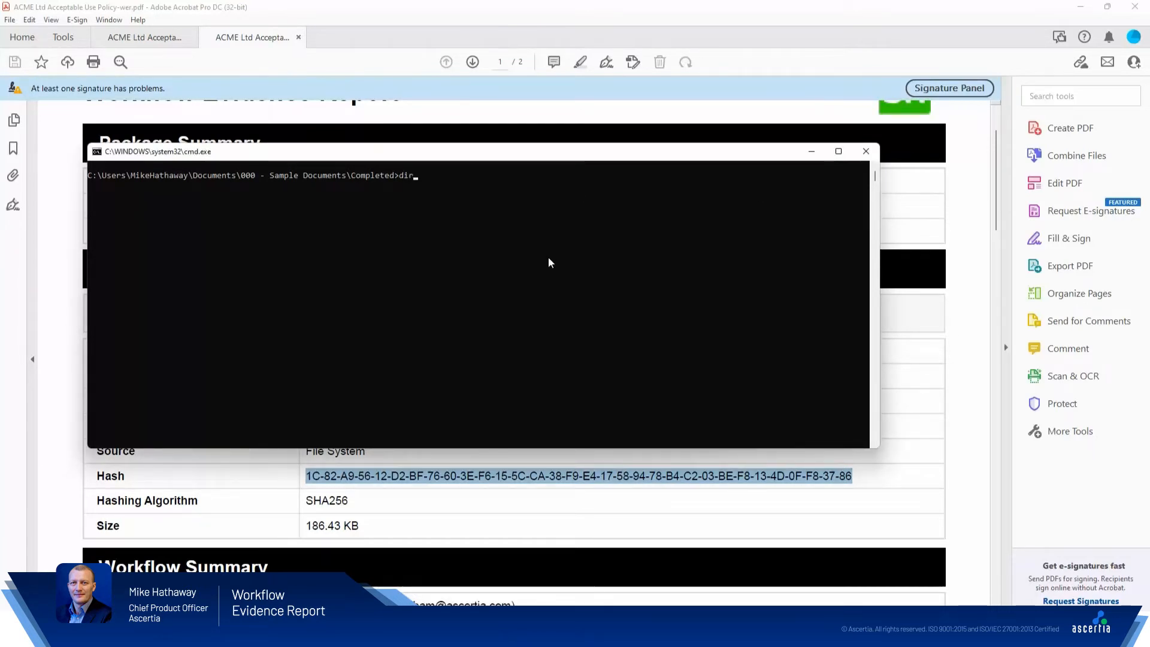
text(certutil -hashfile "<file_name>" SHA256)
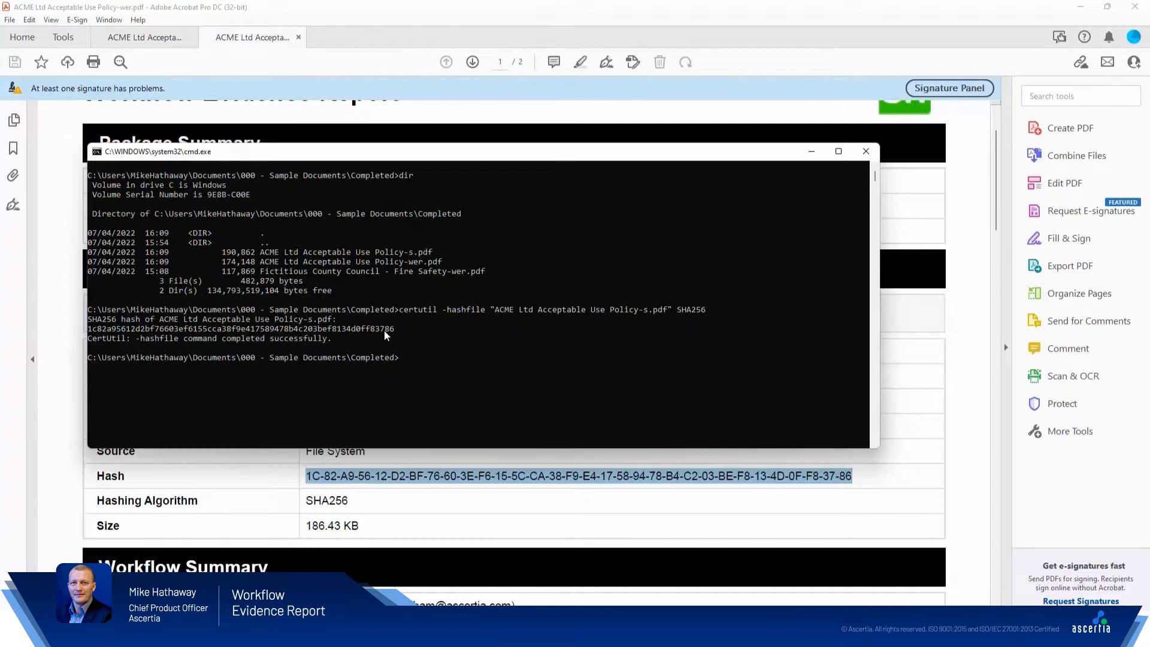
mouse_move(817, 485)
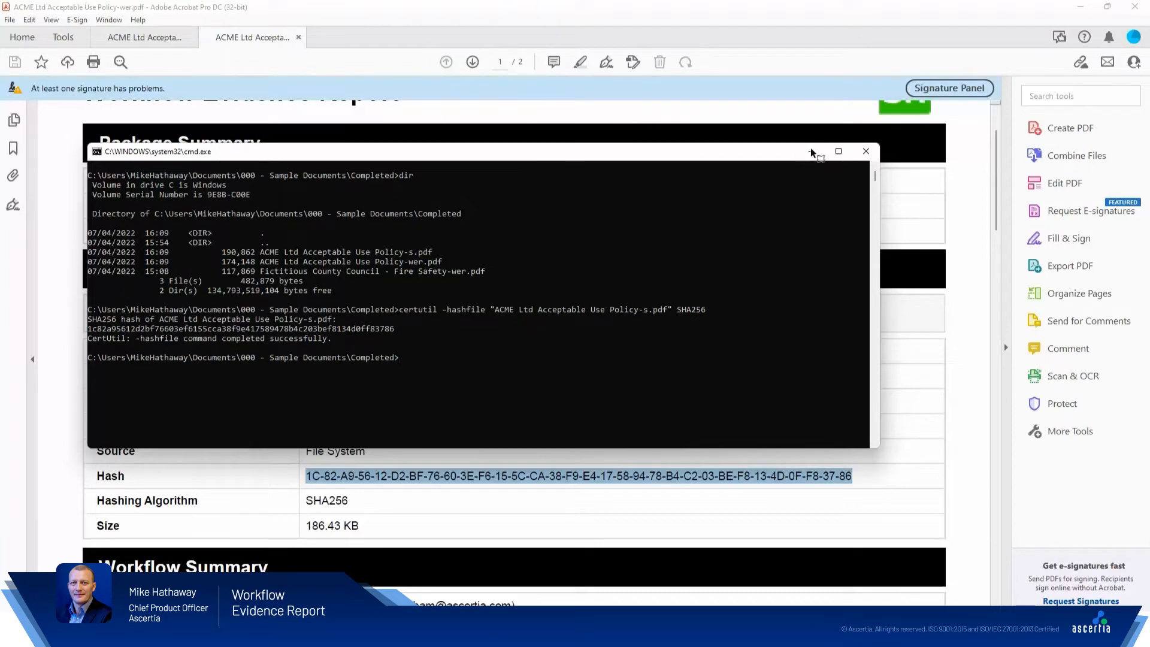
click(866, 151)
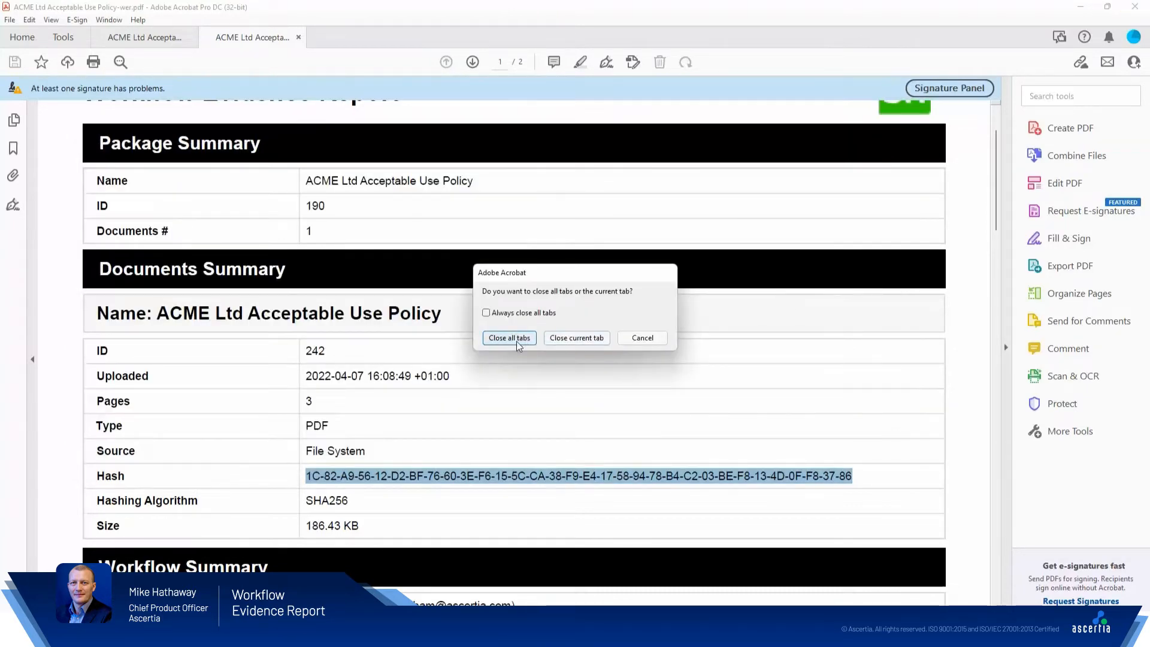
Close all Acrobat tabs, log out of SigningHub and select the prefilled email's name.
click(509, 338)
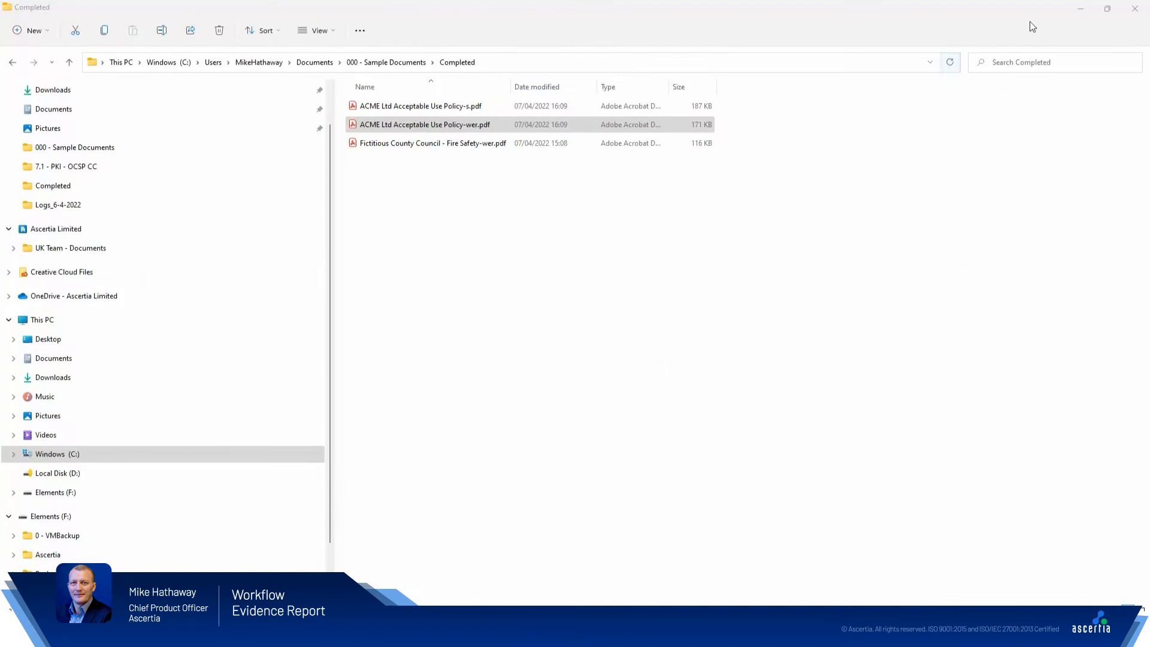
click(1134, 61)
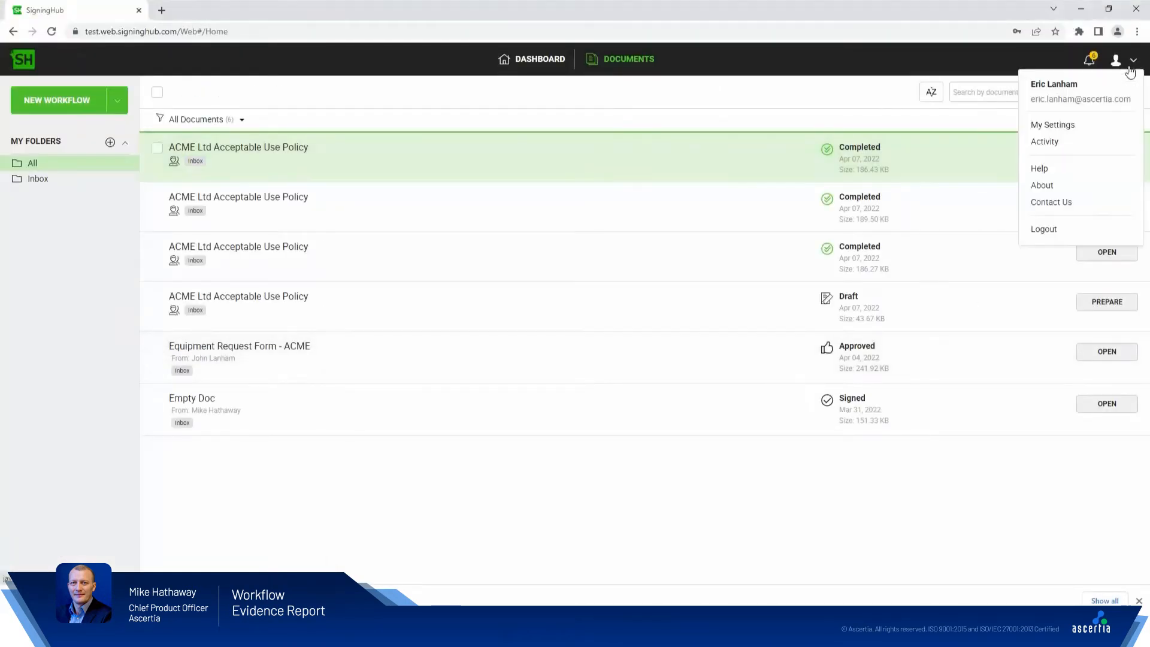
click(1043, 229)
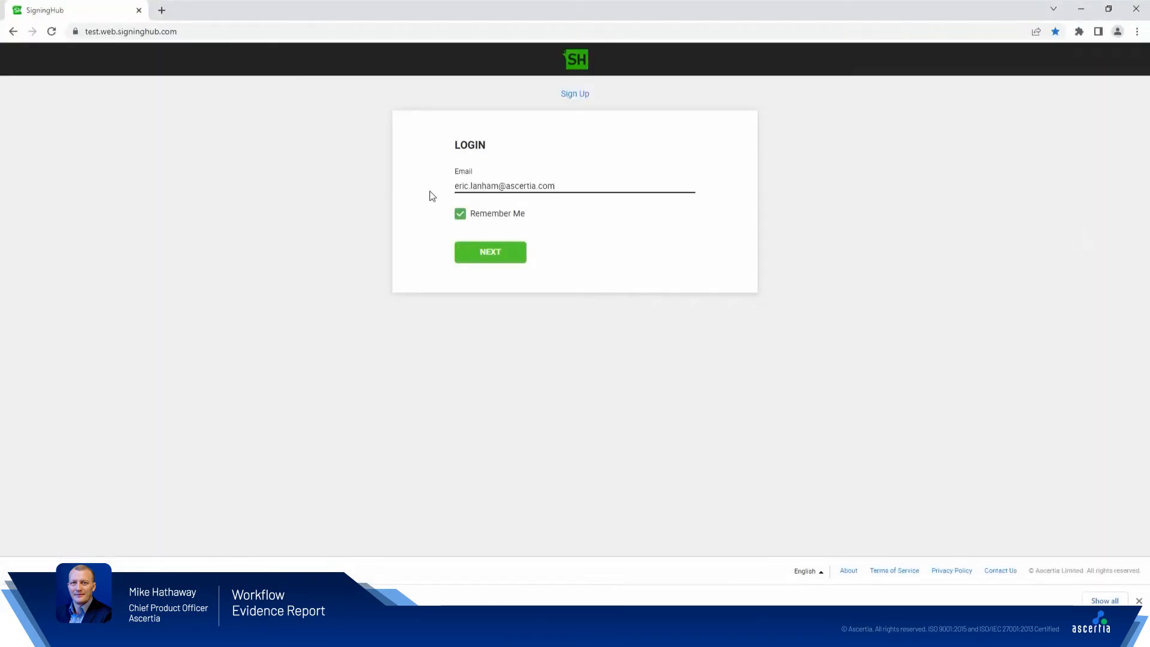
double_click(475, 186)
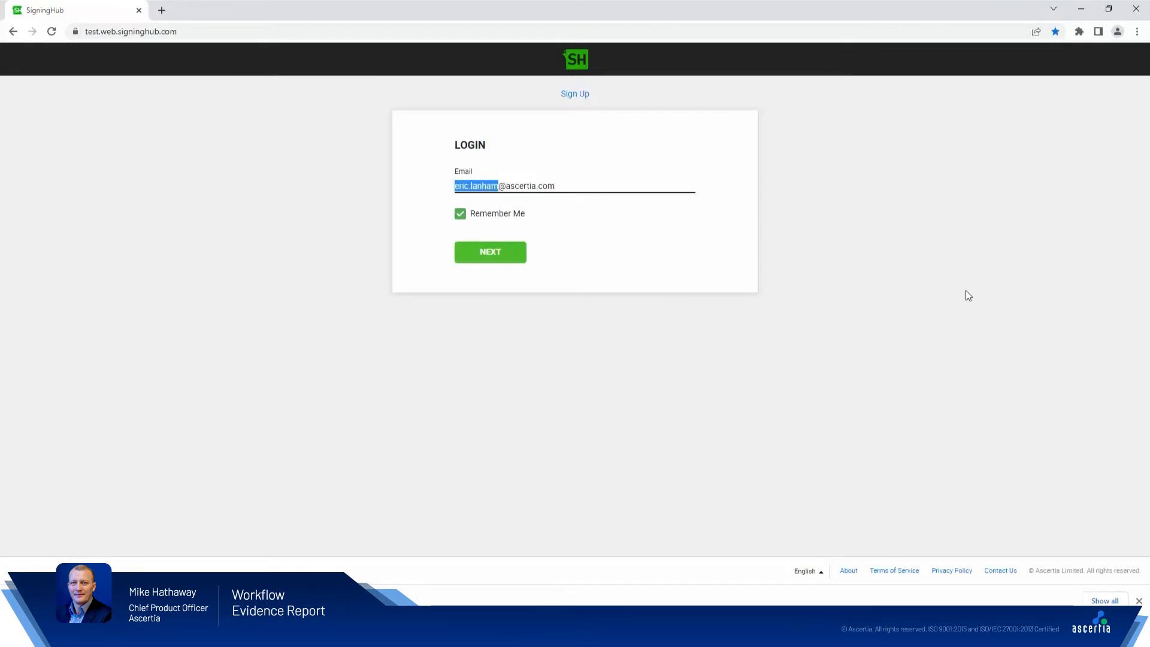
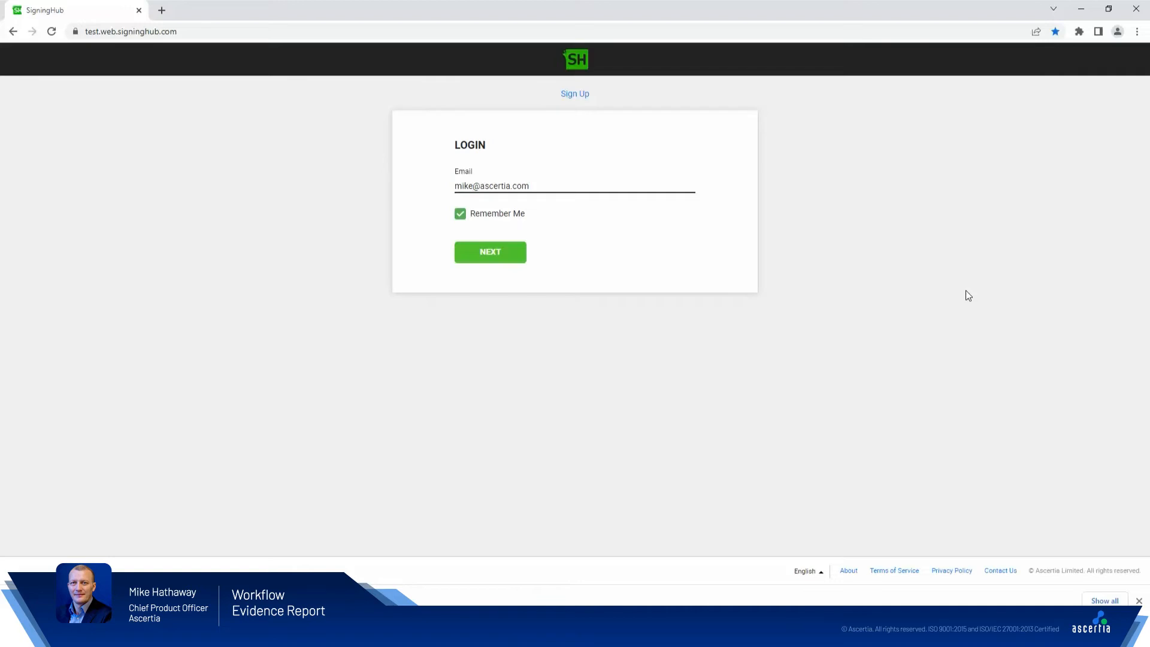
click(490, 251)
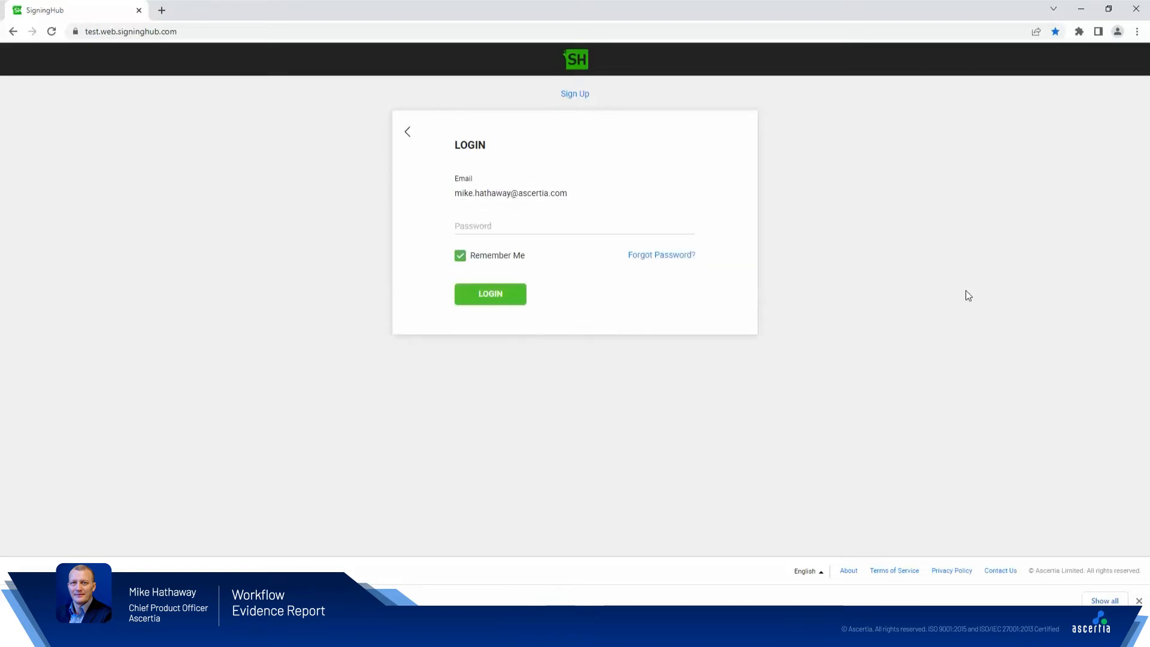
text(•••)
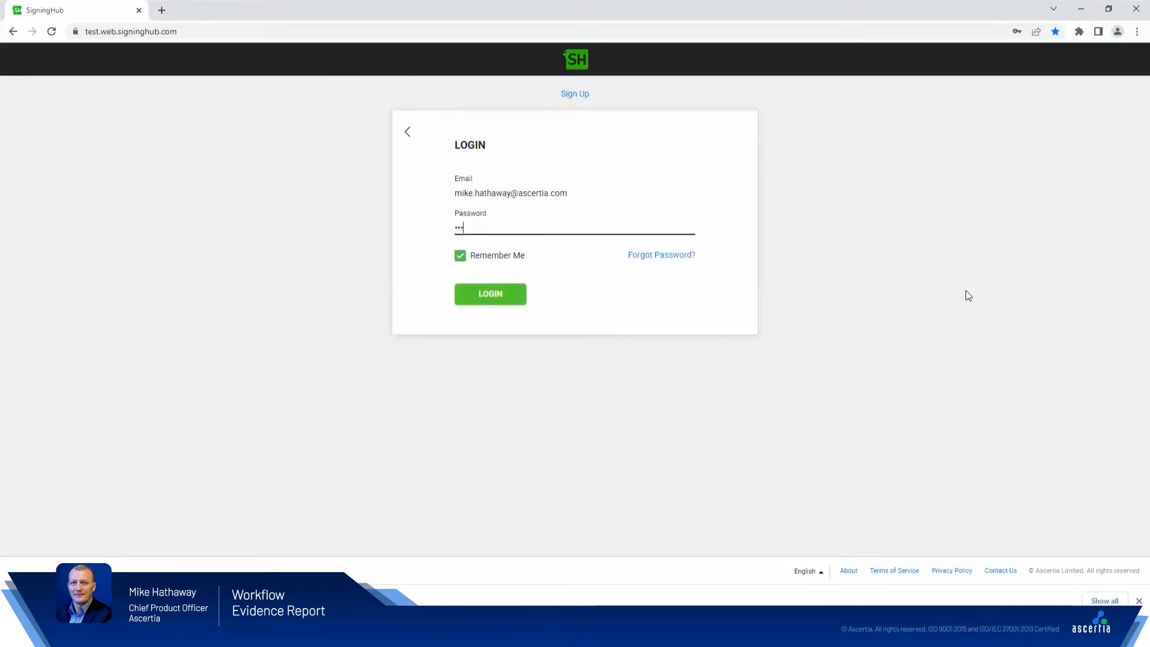
click(489, 293)
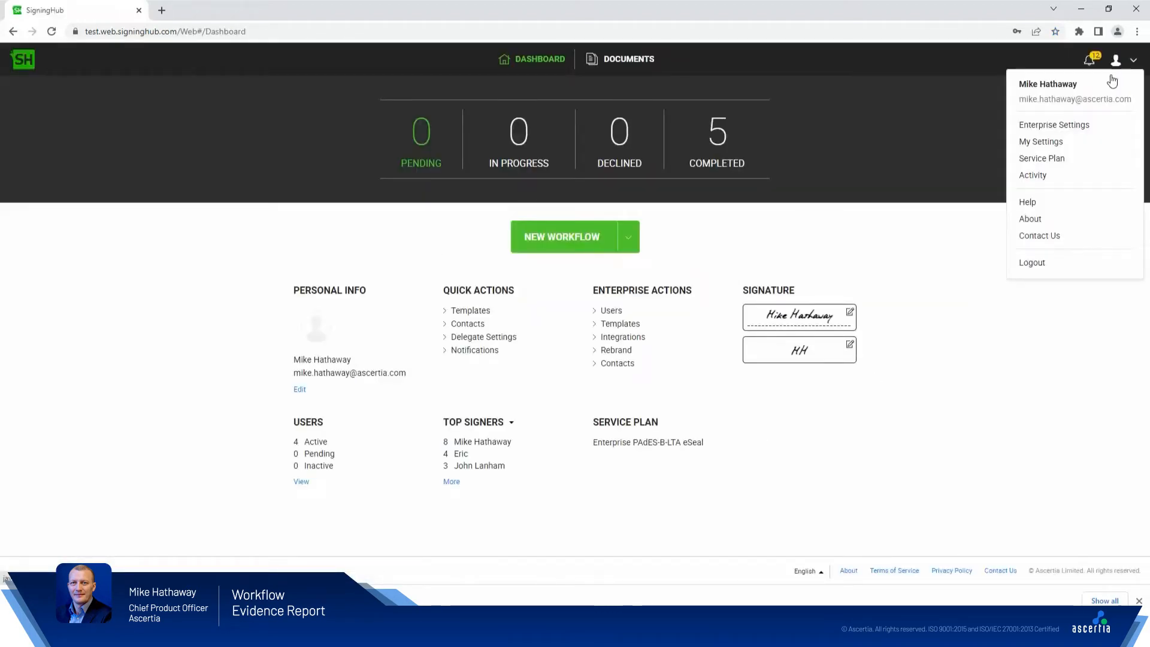
In Enterprise Settings > Advanced, enable 'Add a unique identifier in the document header' and save.
click(1054, 125)
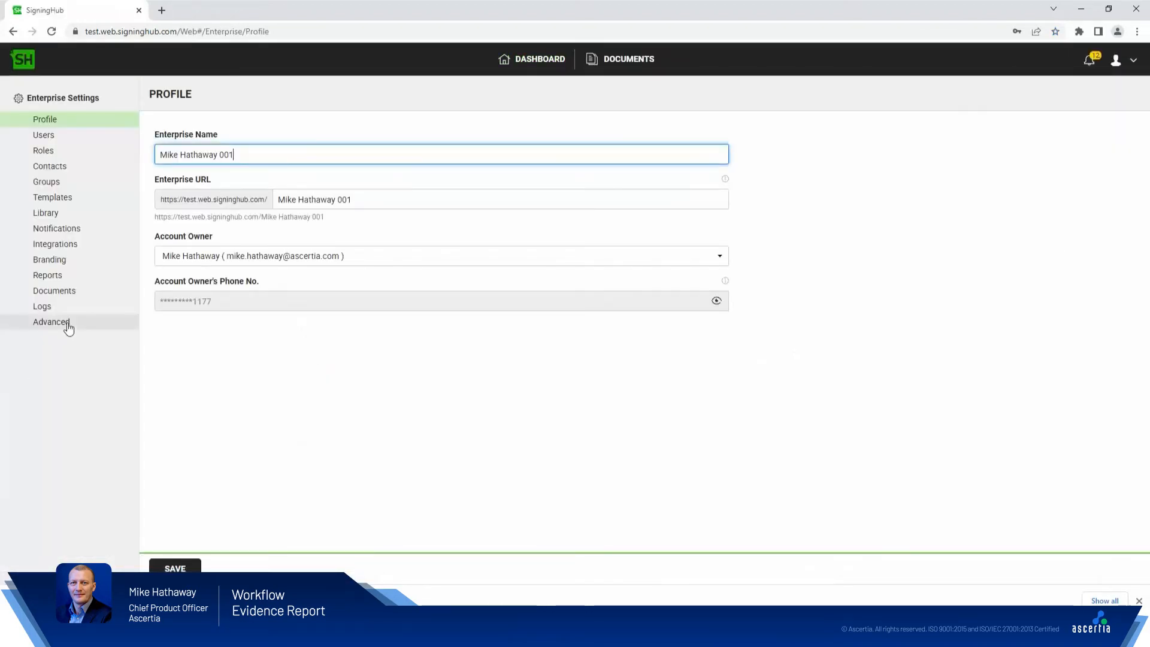
click(51, 321)
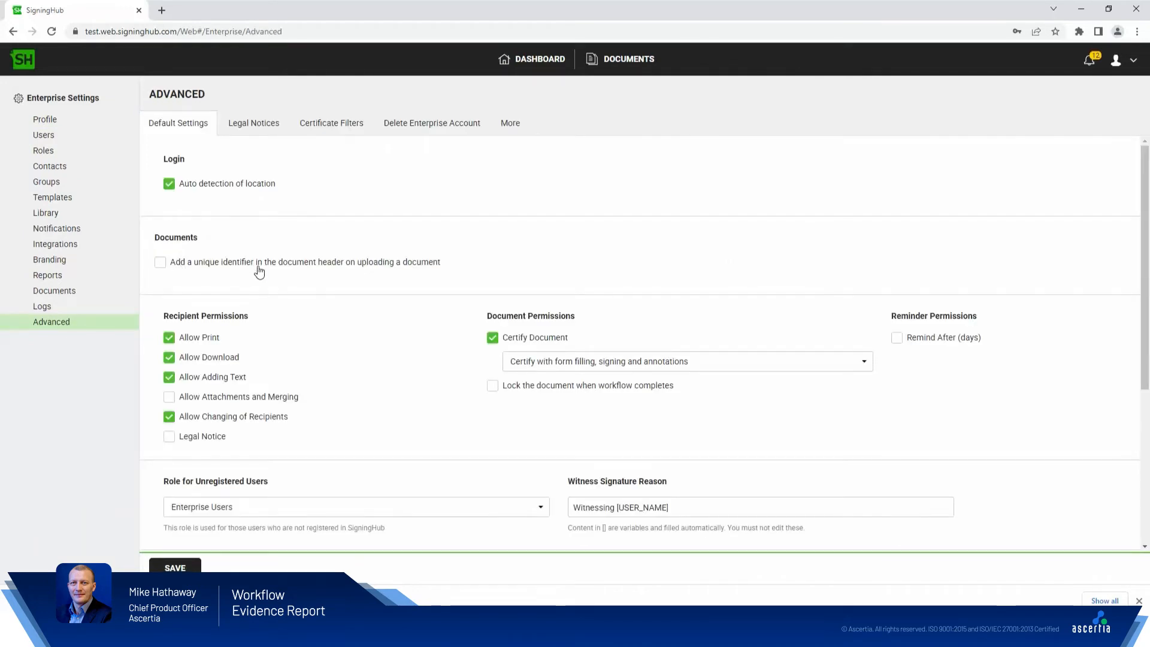
click(160, 261)
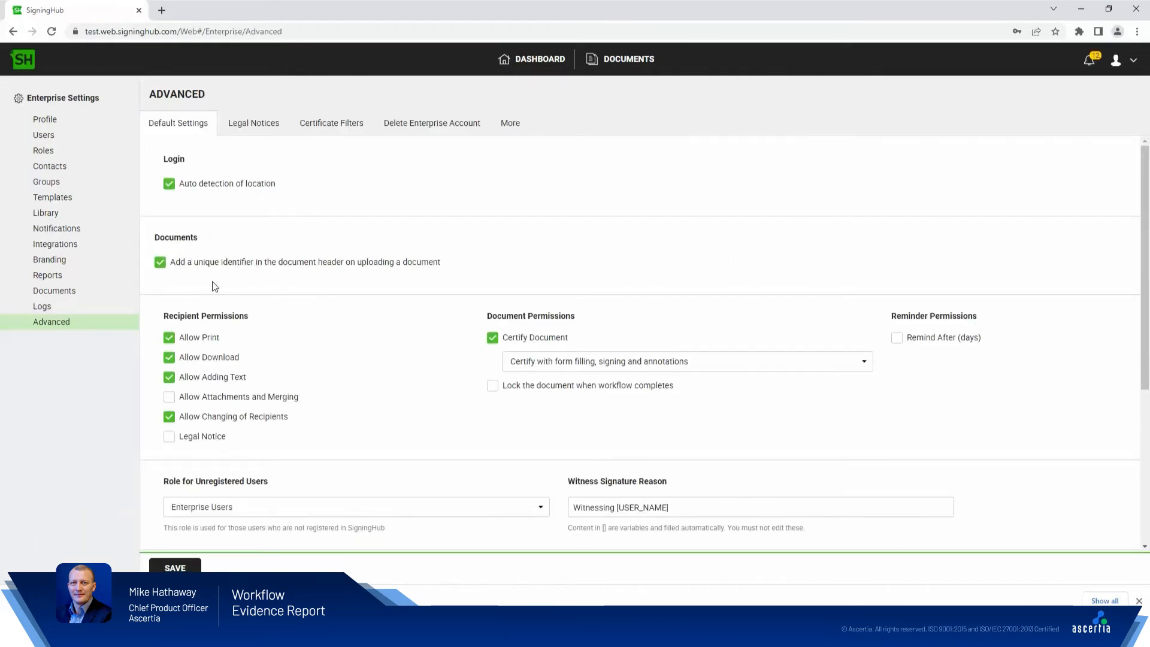
mouse_move(394, 287)
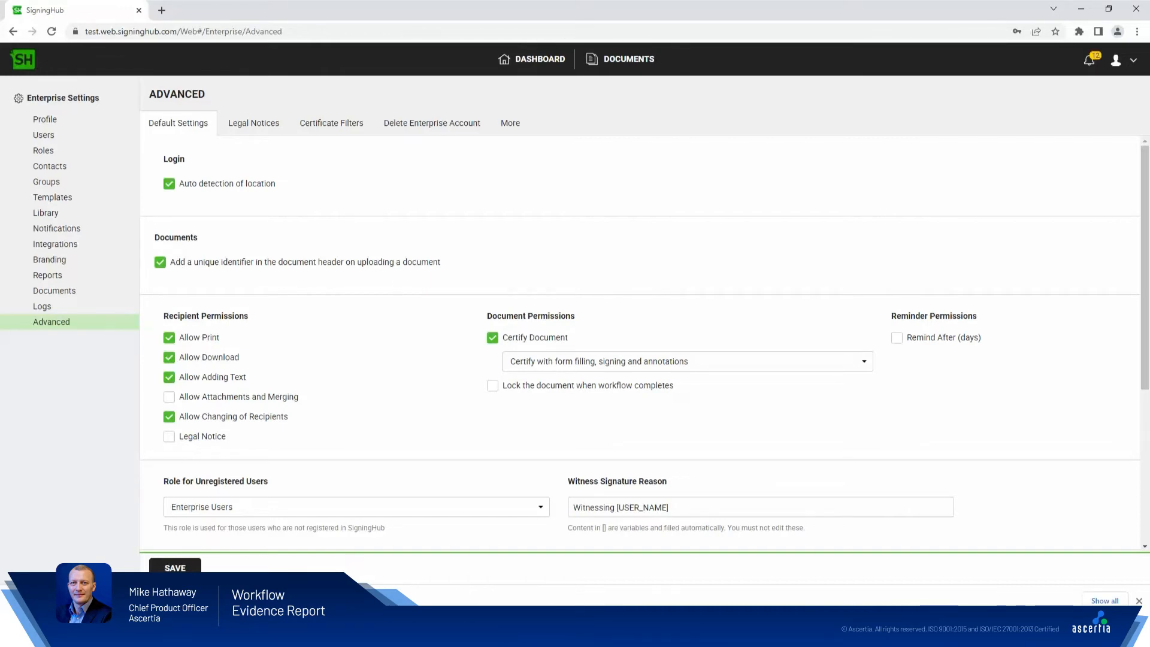
click(174, 567)
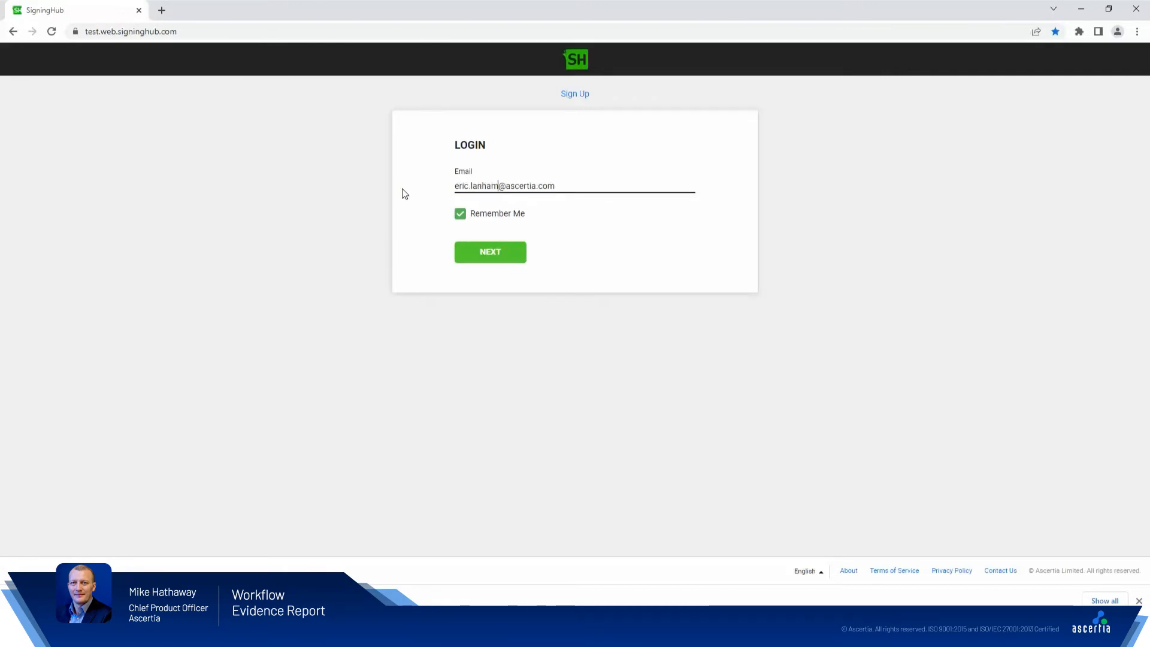
click(489, 251)
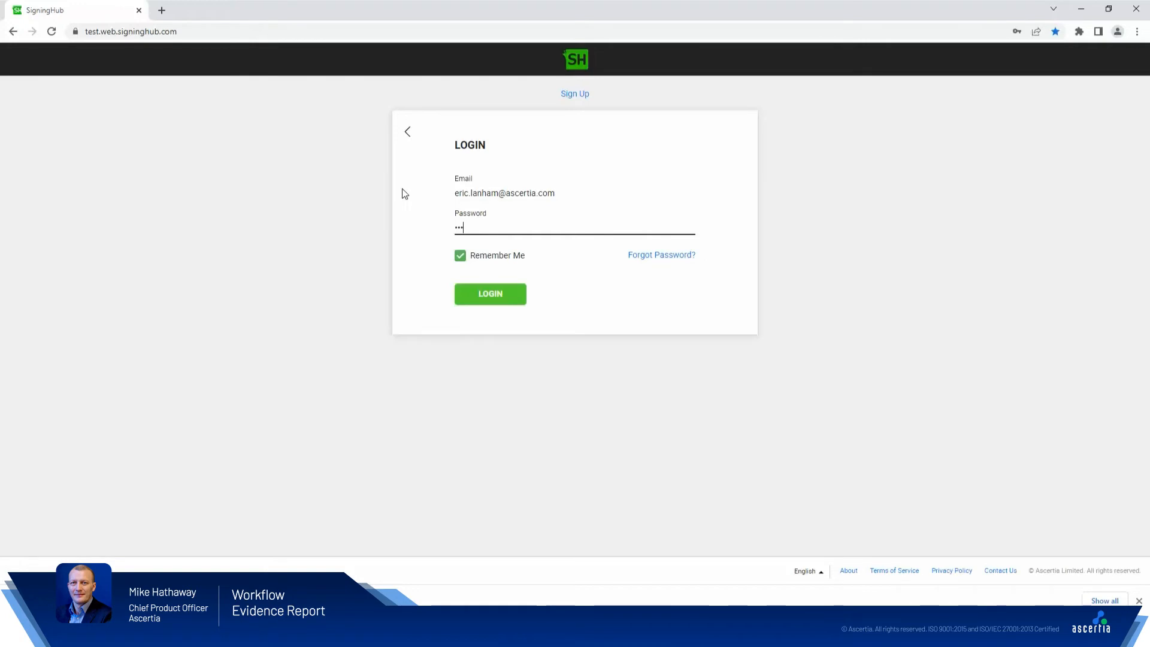
click(489, 294)
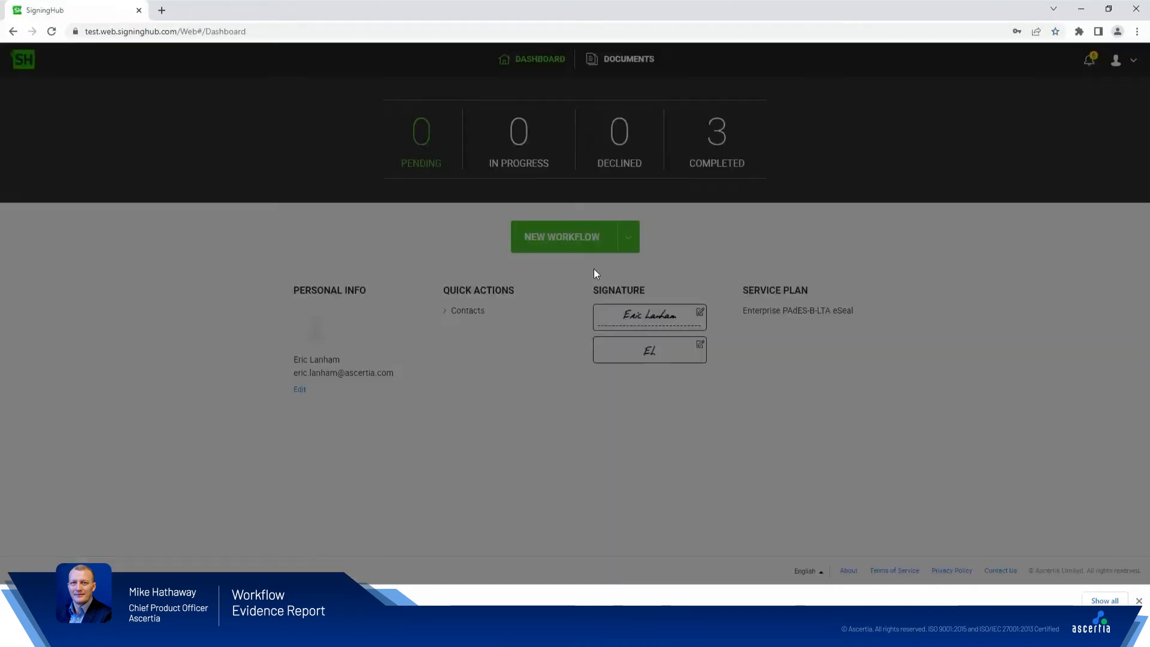
click(562, 236)
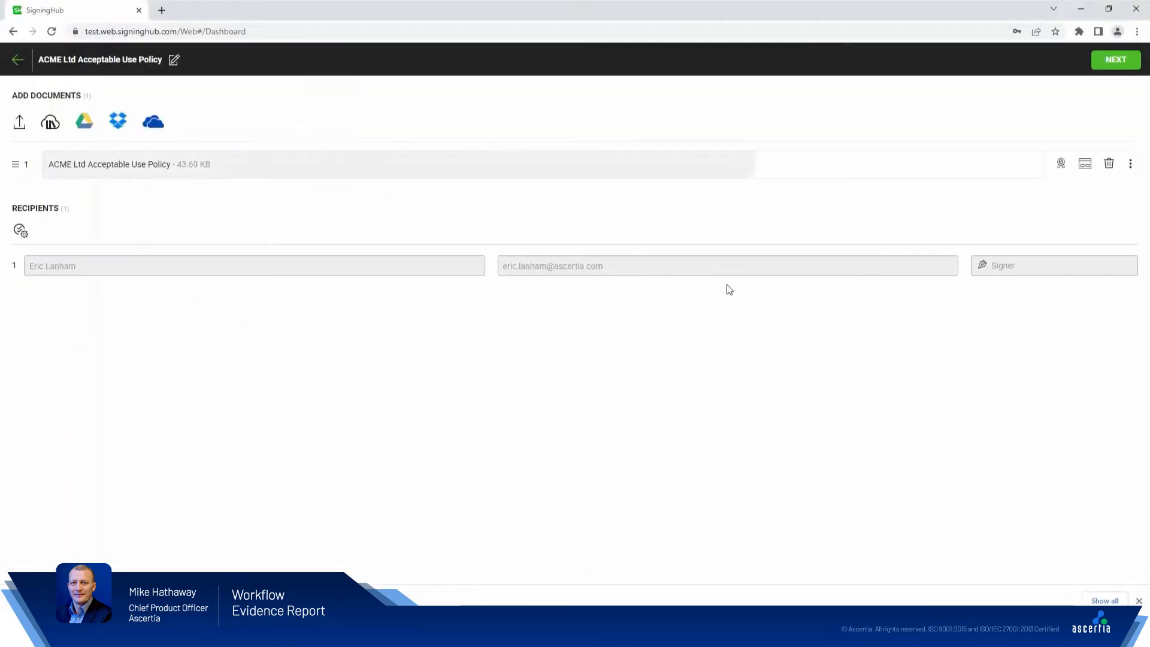
click(1114, 59)
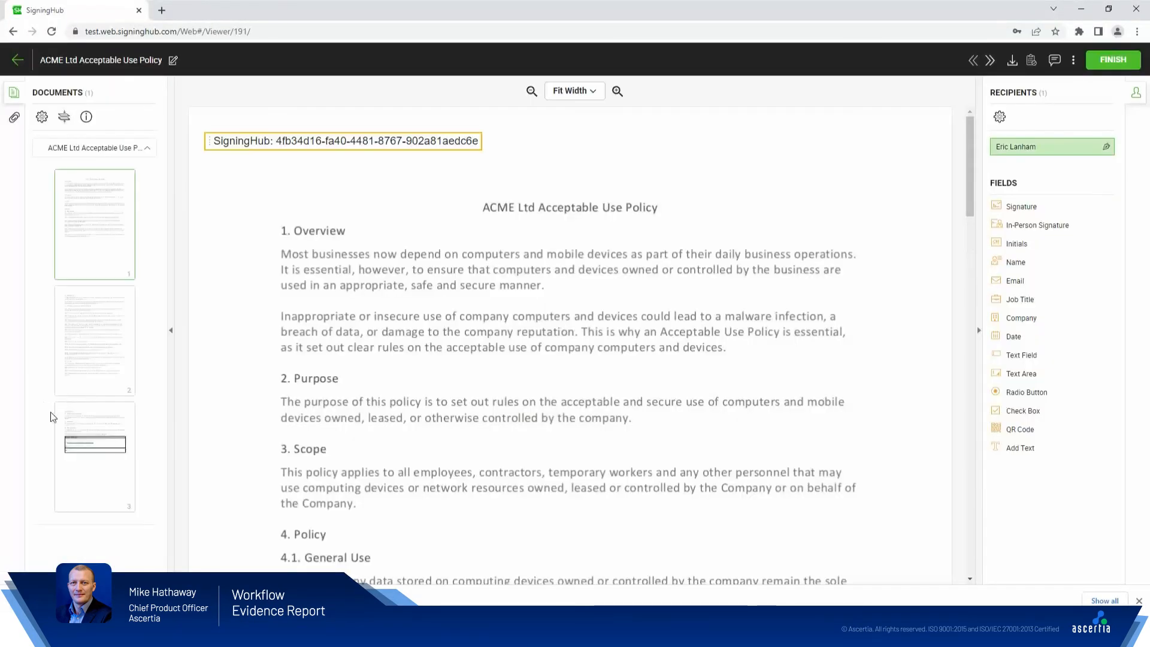
Review the Signature, Name and Date fields on page 3 and finish preparing the policy.
scroll(down, 3)
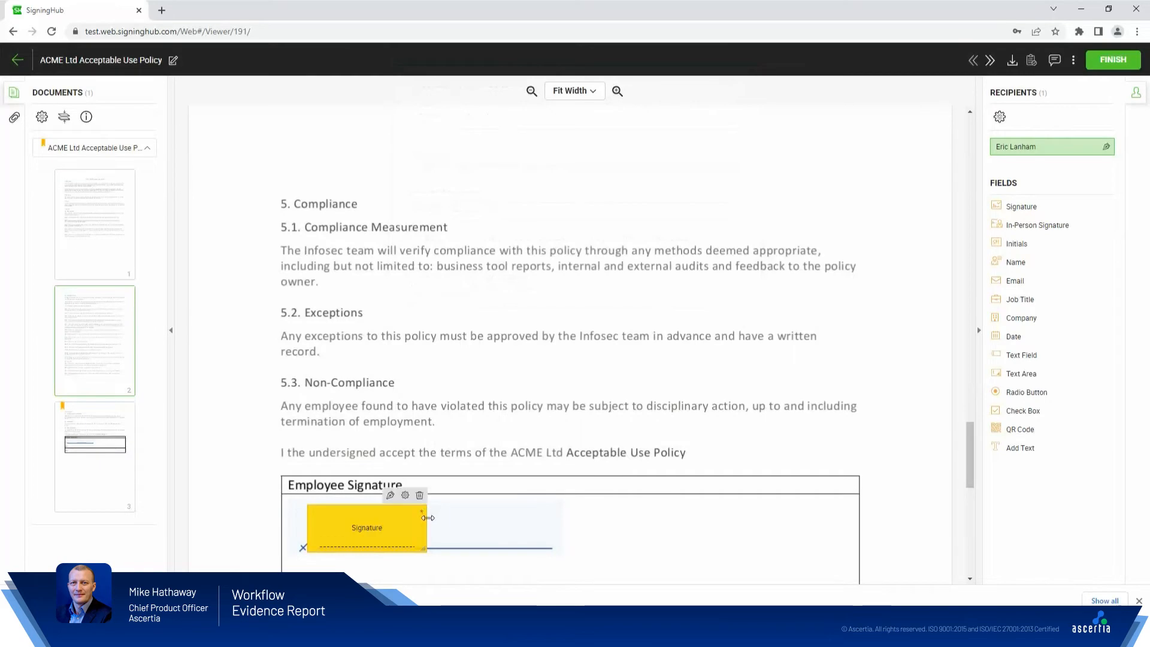
scroll(down, 3)
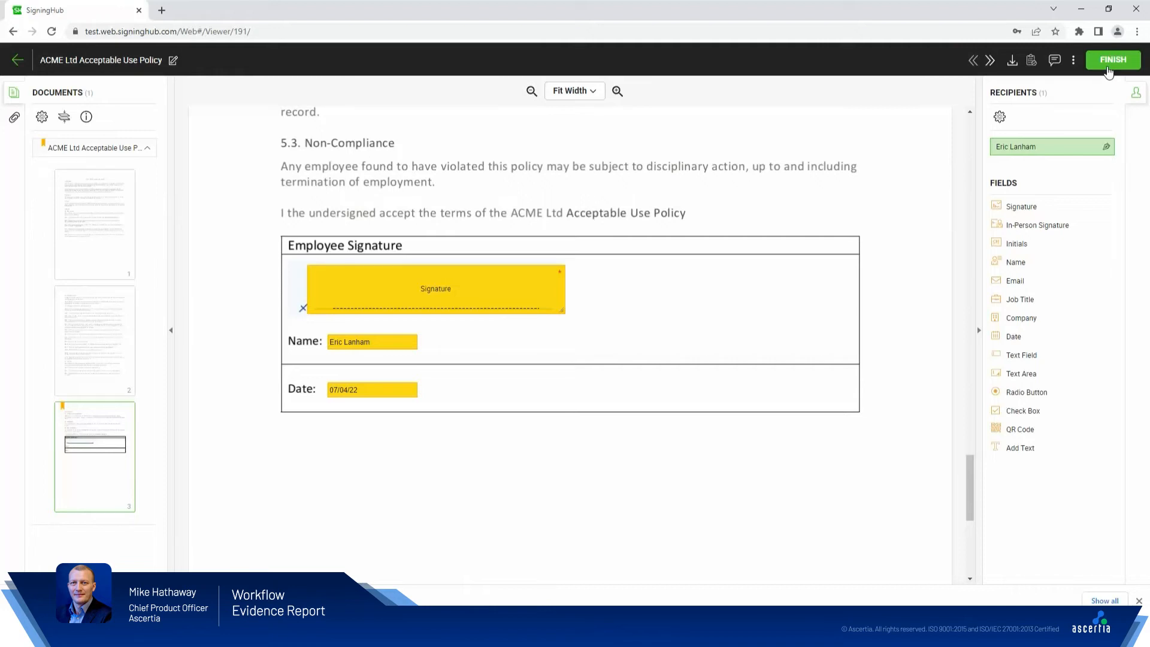
click(1111, 59)
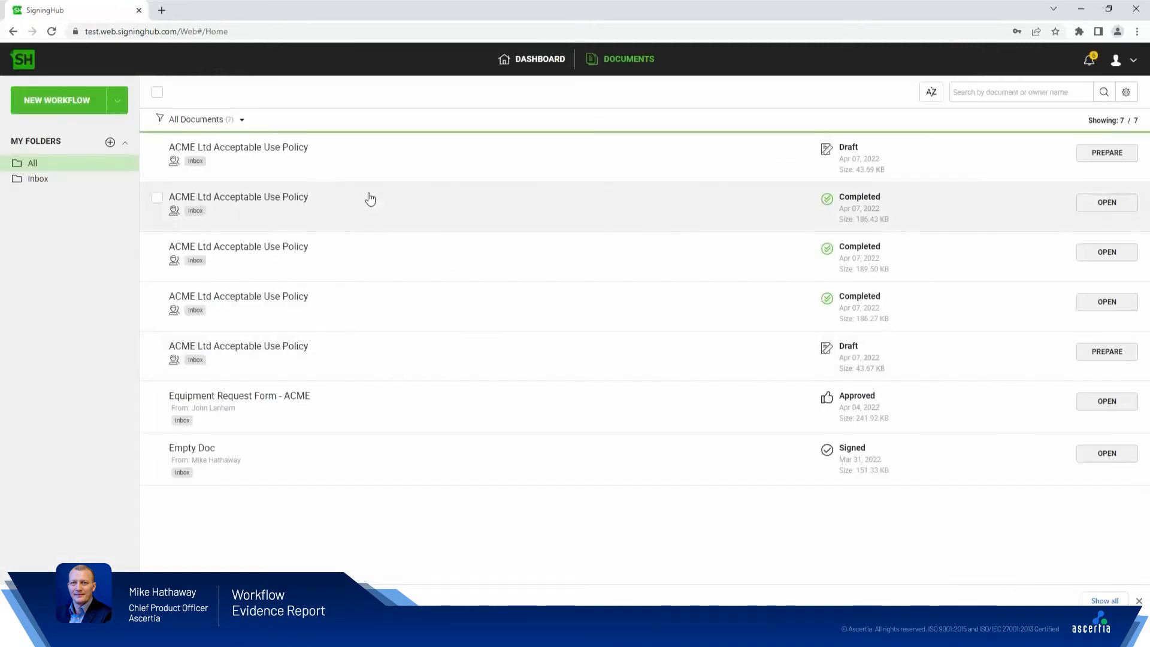
Reopen the draft and sign the employee signature field with Hand Signature Only.
click(1106, 153)
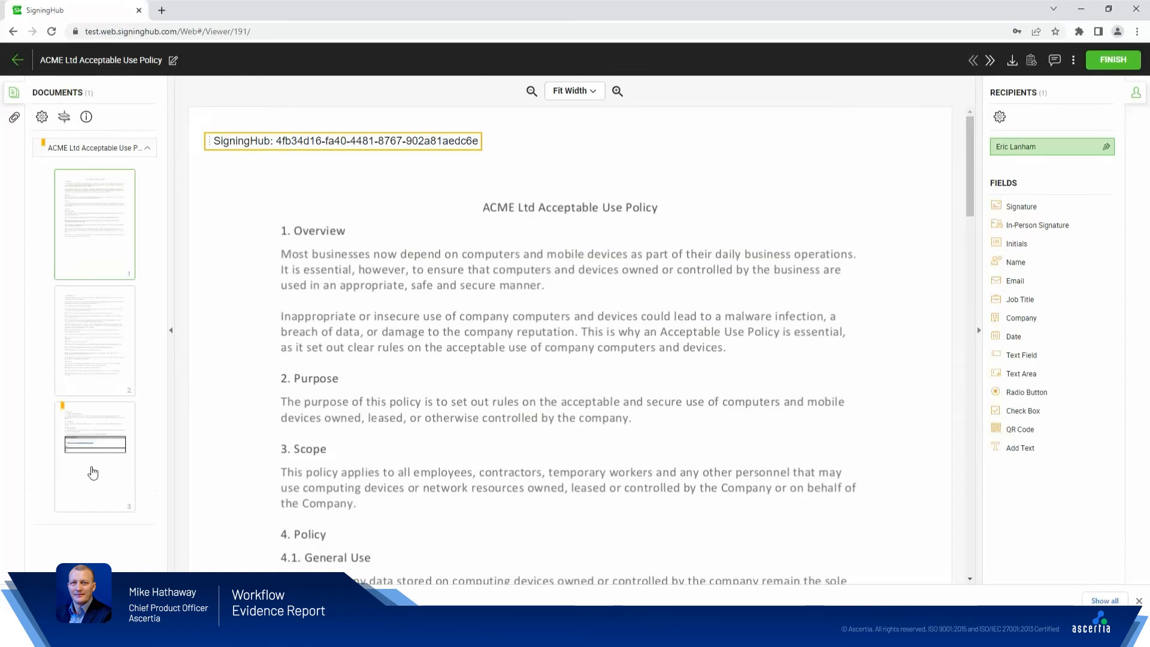
scroll(down, 3)
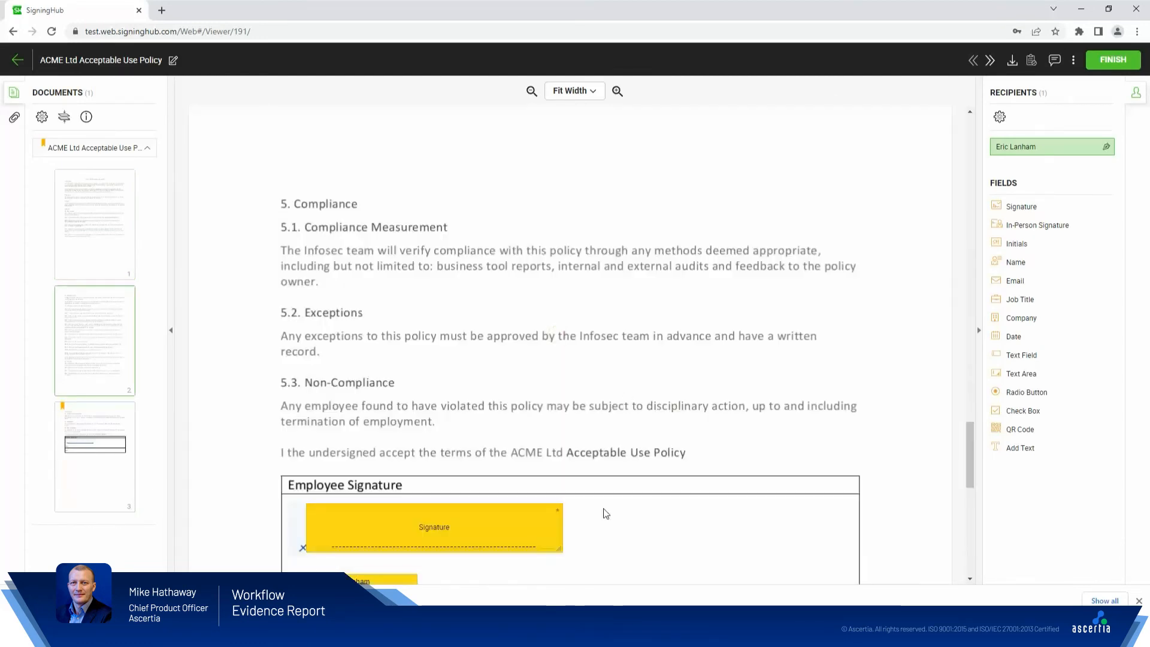
click(434, 527)
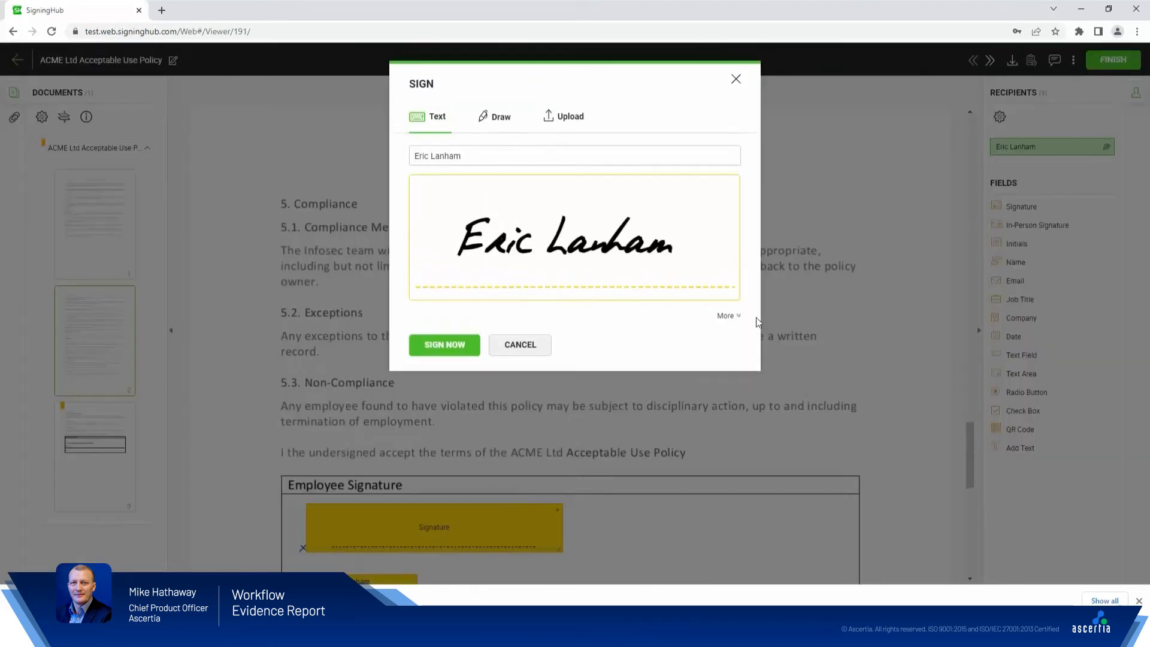
click(725, 316)
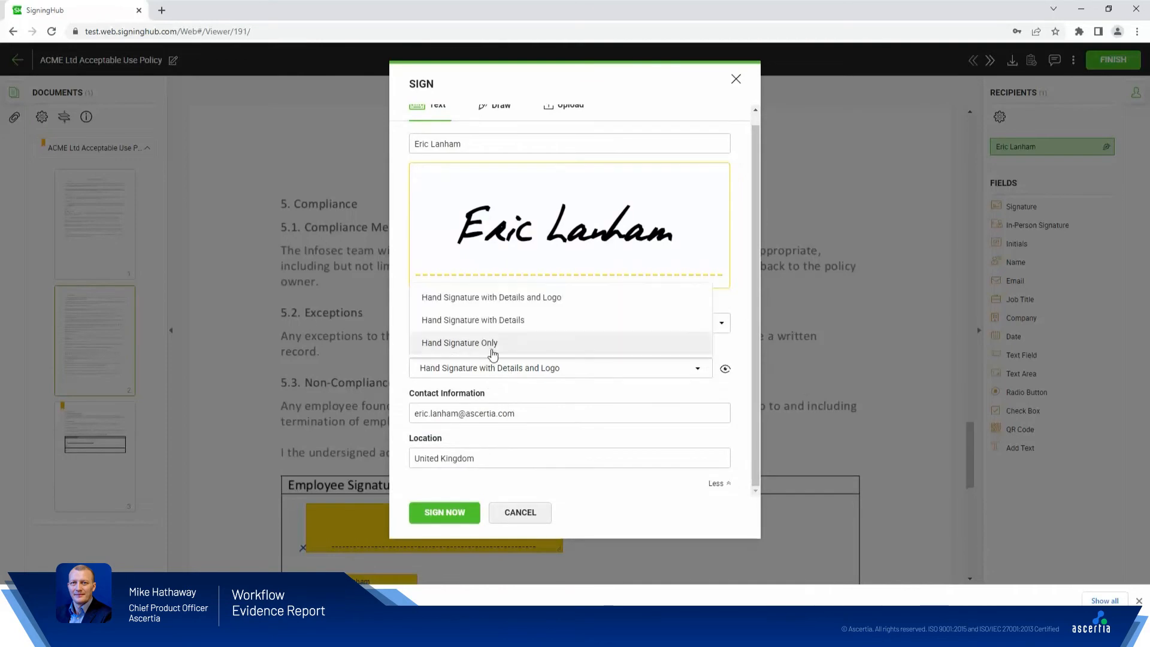
click(444, 512)
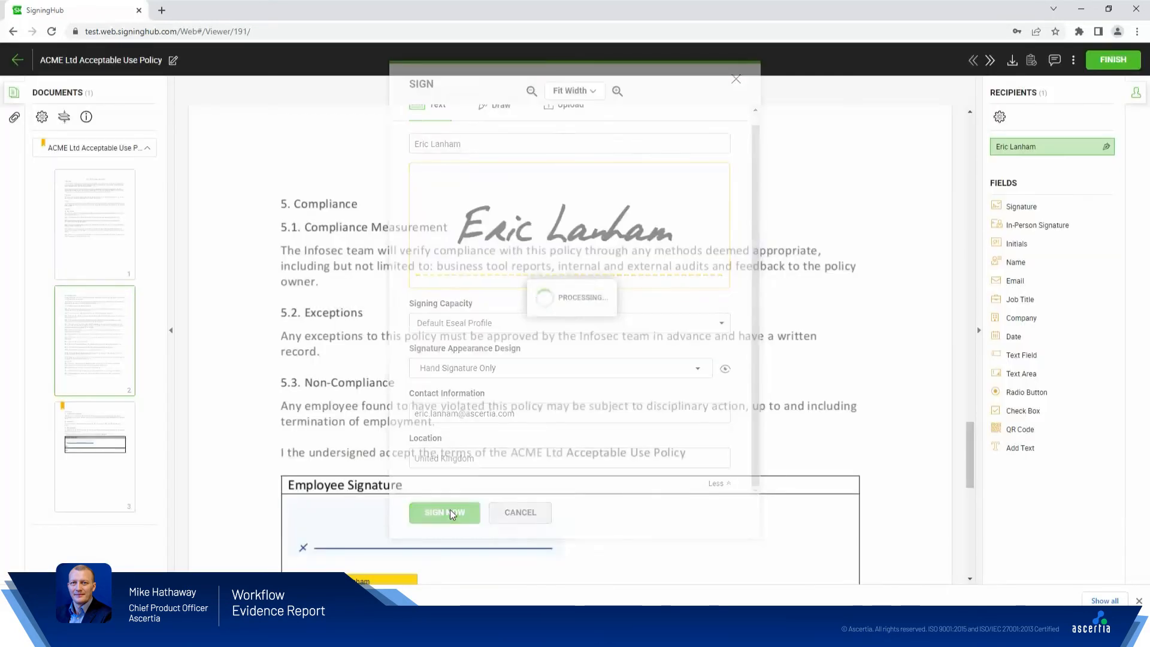
click(444, 512)
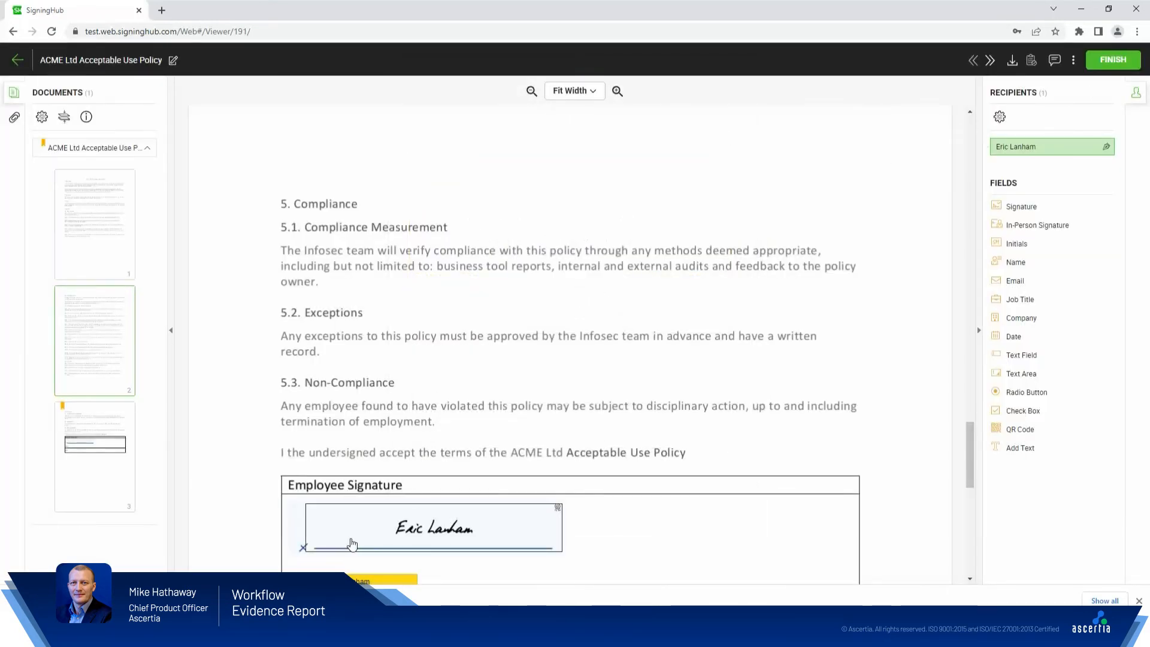
click(17, 60)
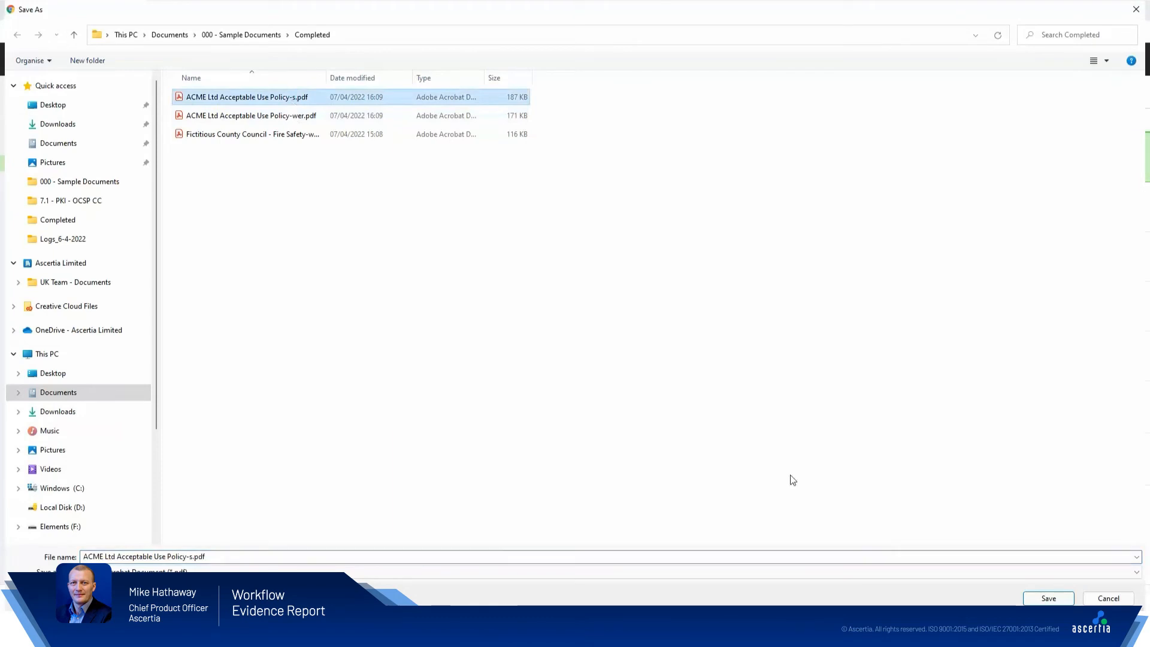
Save the signed policy PDF and its workflow evidence report into the Completed folder.
click(1047, 598)
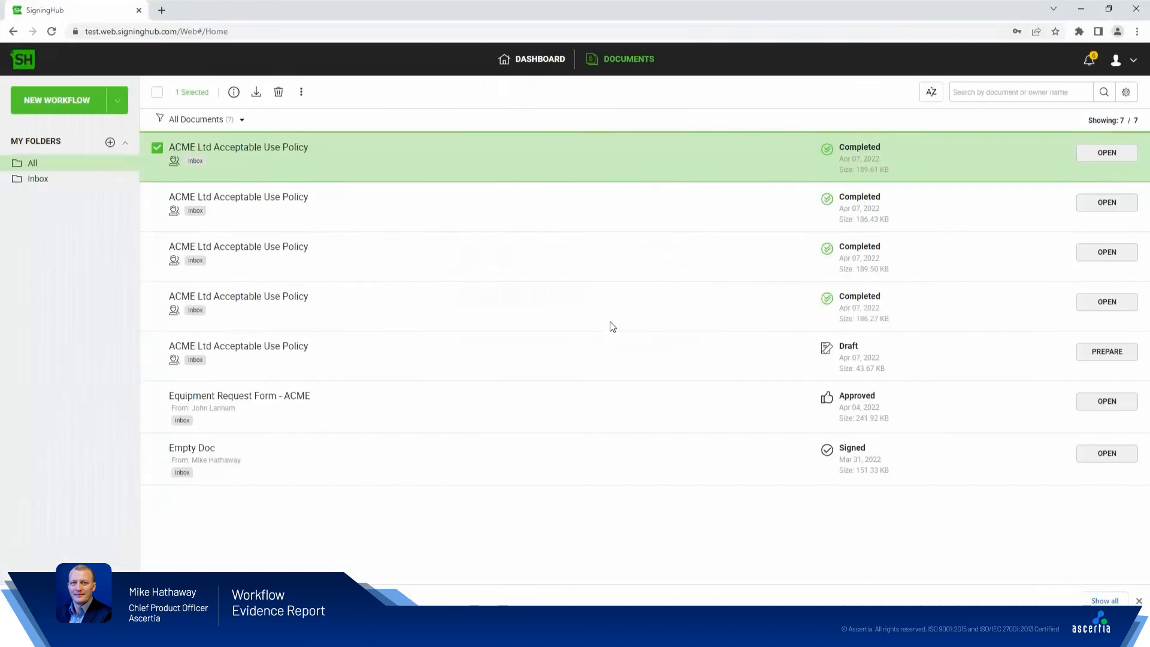
click(300, 92)
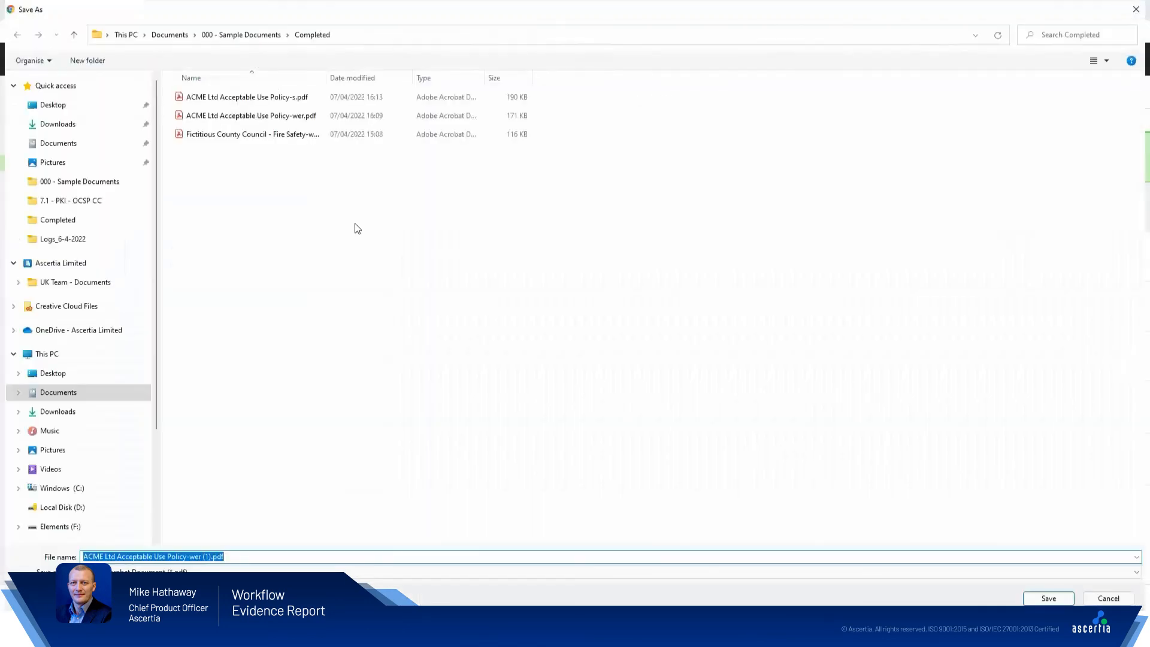
click(1048, 598)
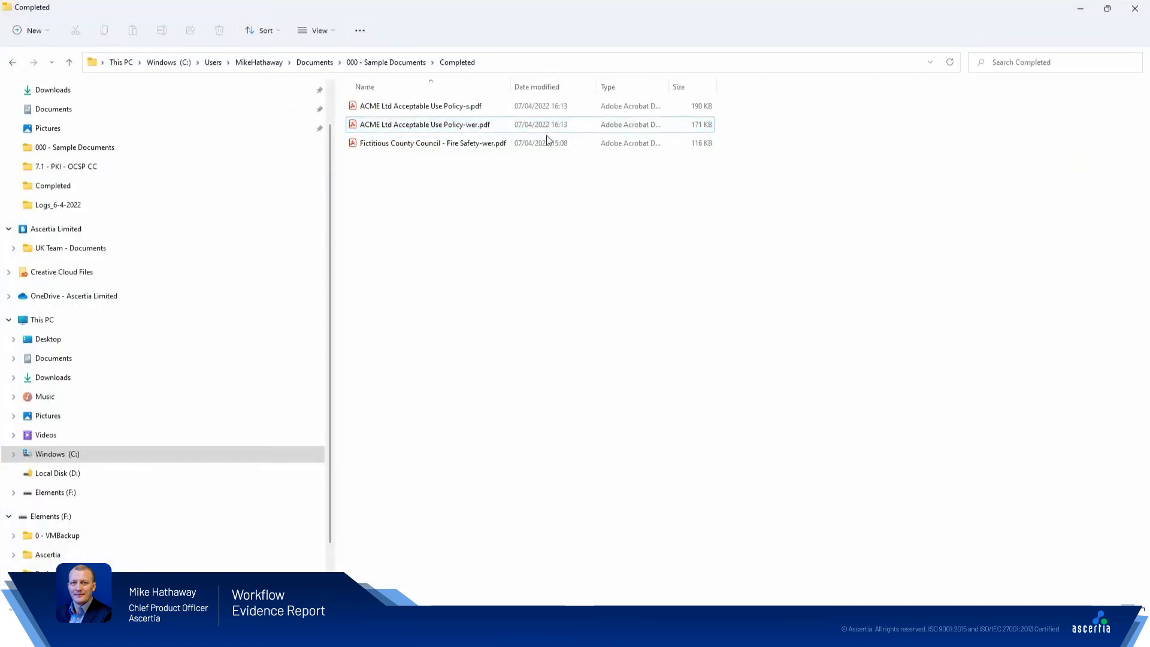
Open ACME Ltd Acceptable Use Policy-s.pdf from File Explorer in Acrobat.
click(420, 105)
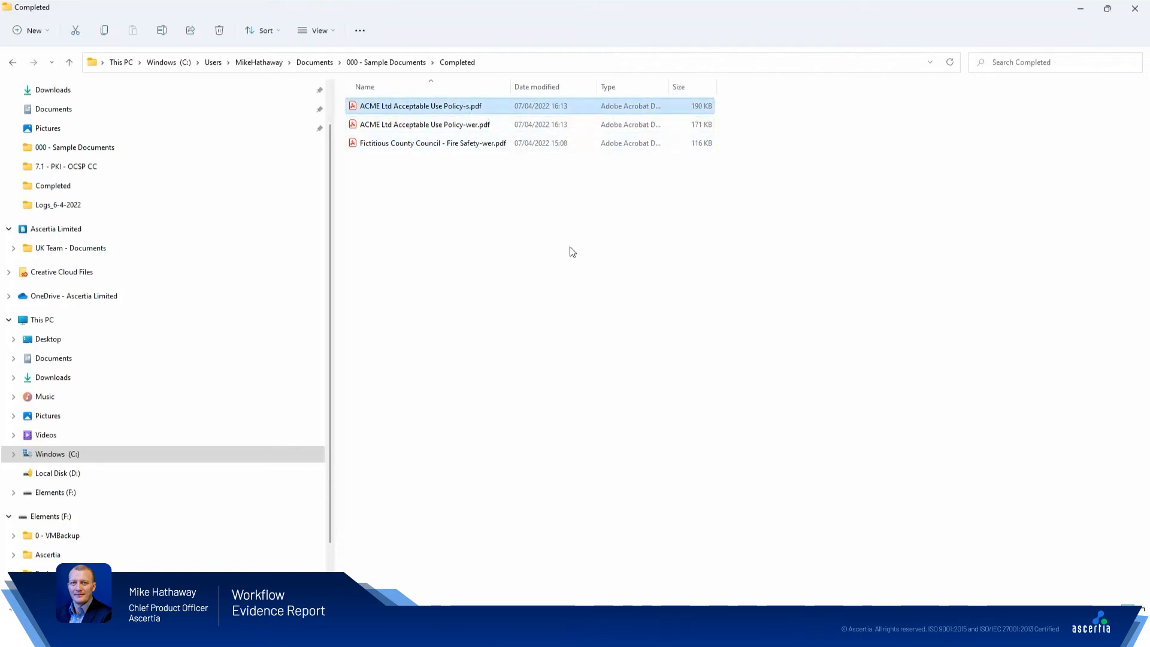
double_click(421, 105)
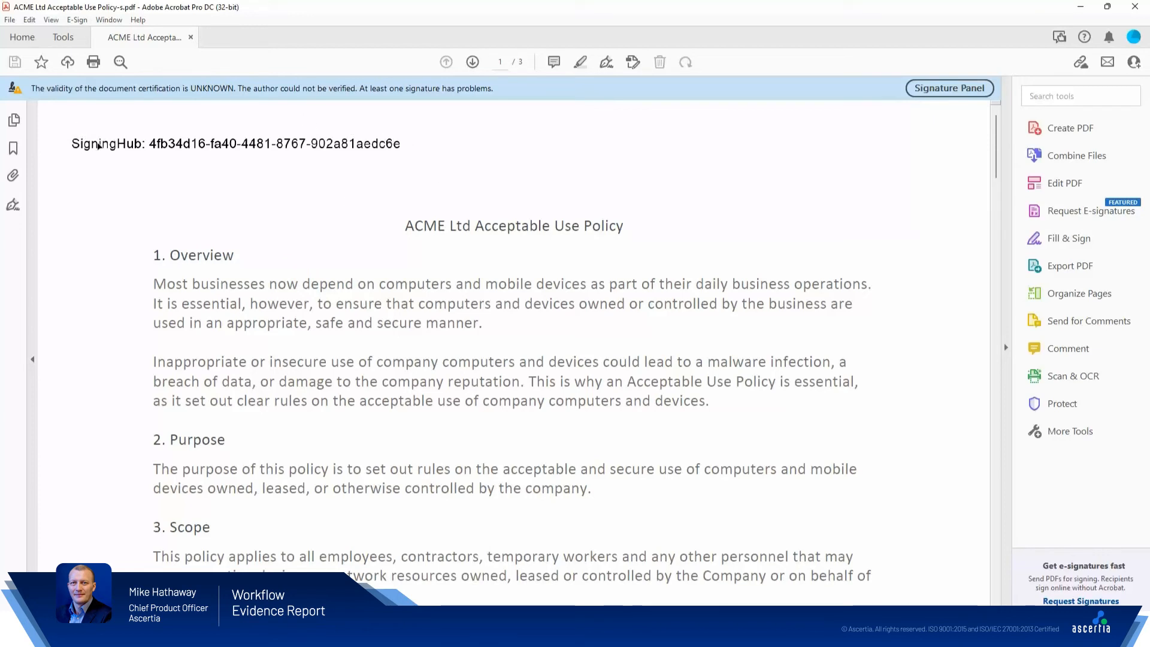
mouse_move(412, 157)
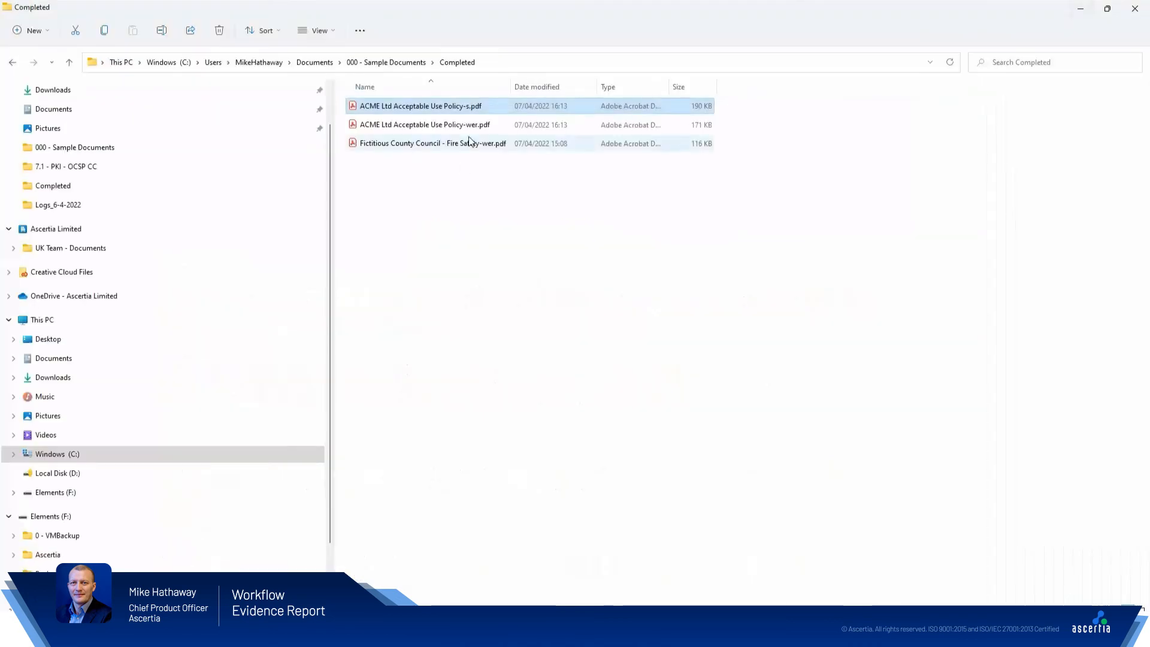
Open ACME Ltd Acceptable Use Policy-wer.pdf and review its Audit Trail and Documents Summary.
double_click(424, 124)
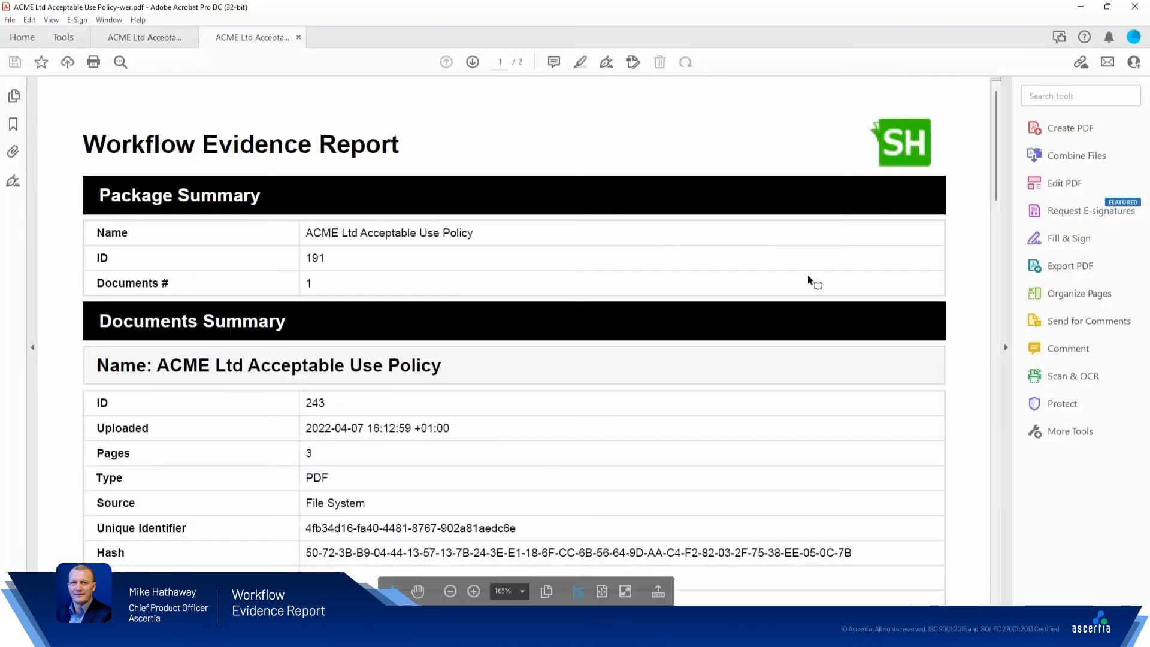
scroll(down, 3)
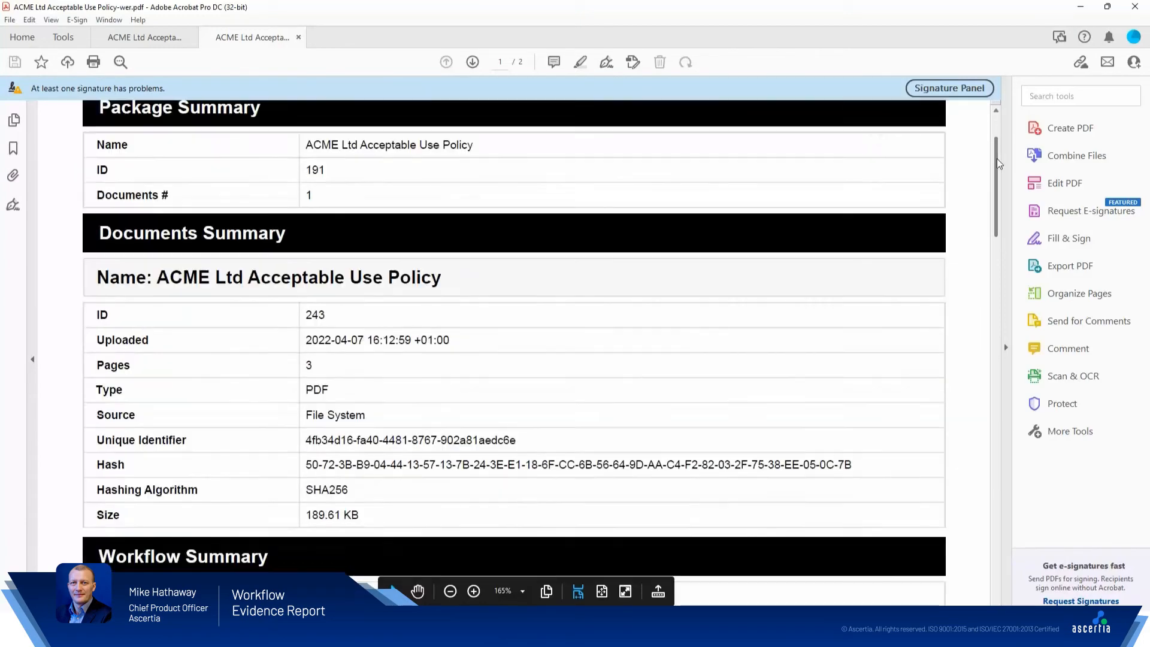
scroll(down, 3)
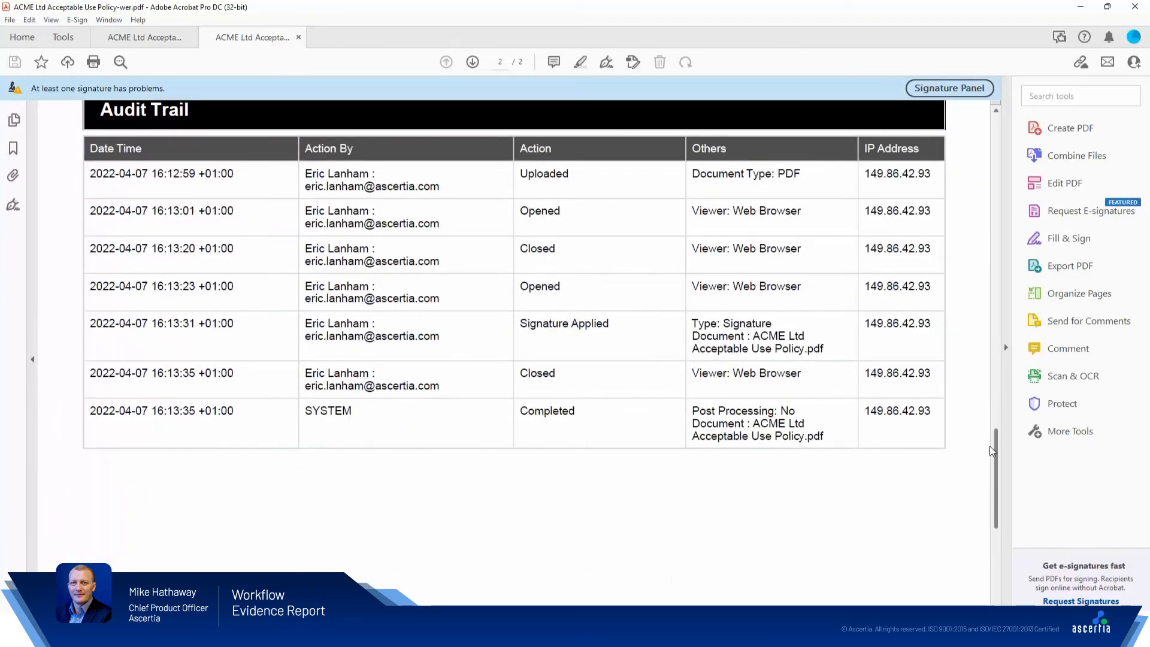
click(445, 62)
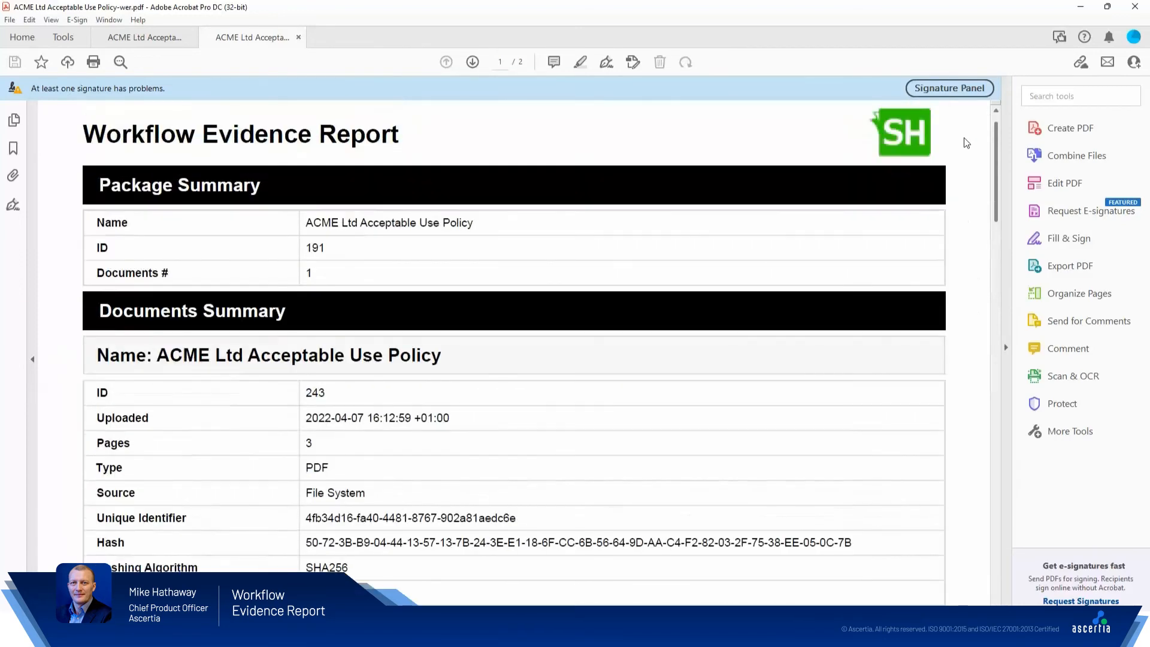
scroll(down, 3)
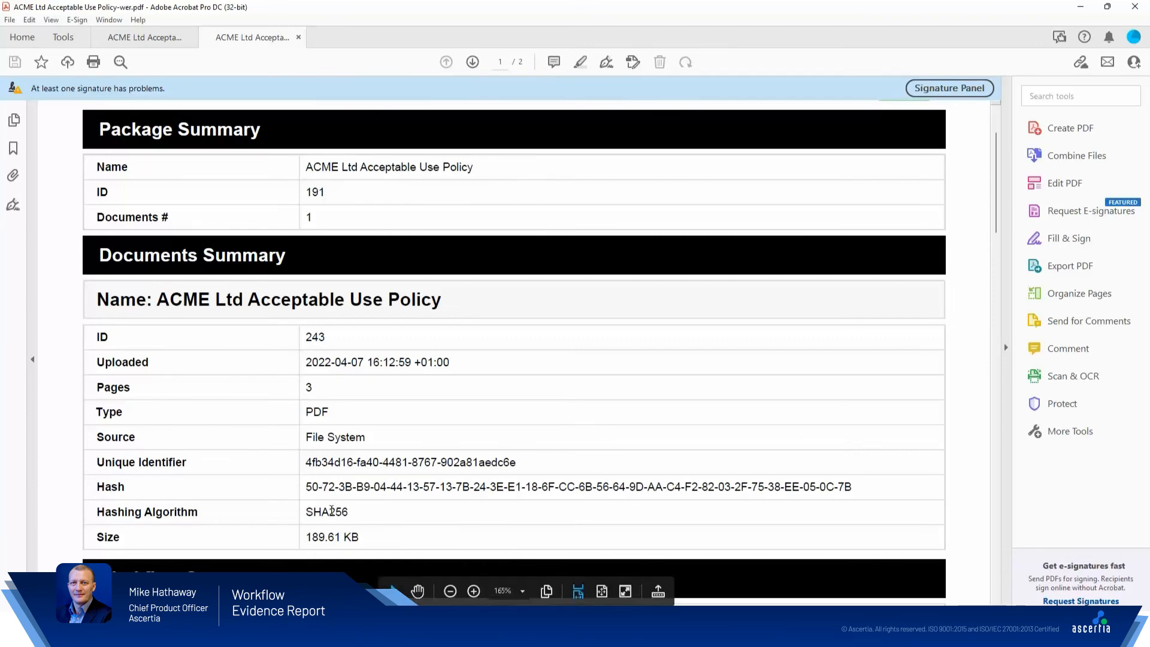
double_click(141, 461)
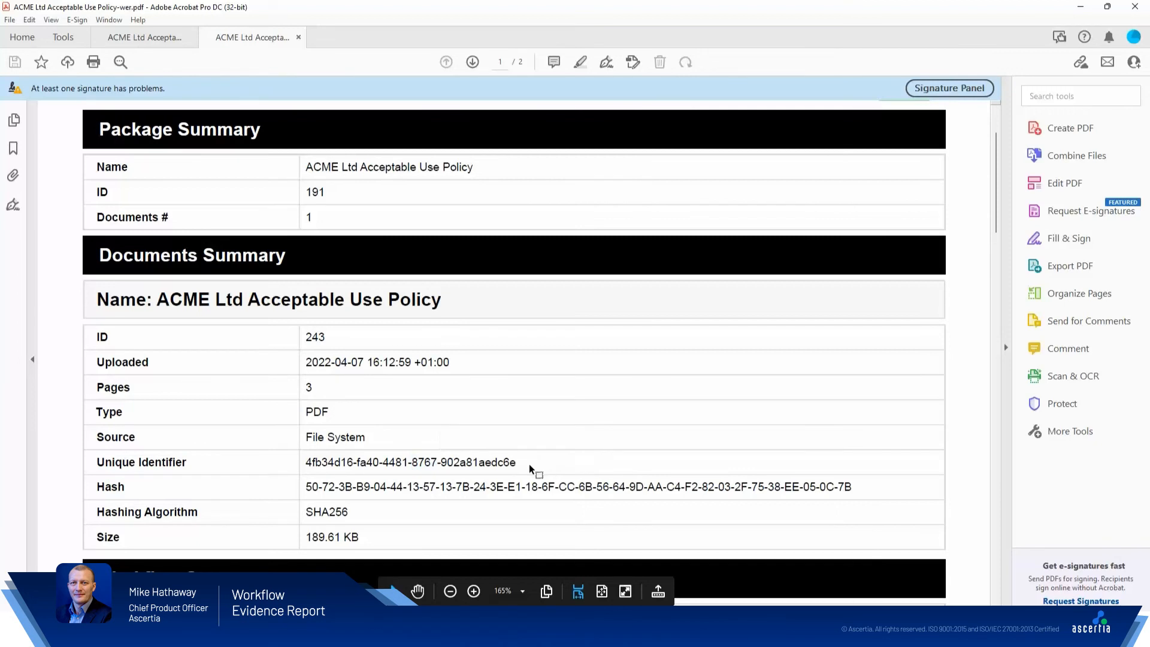
double_click(410, 462)
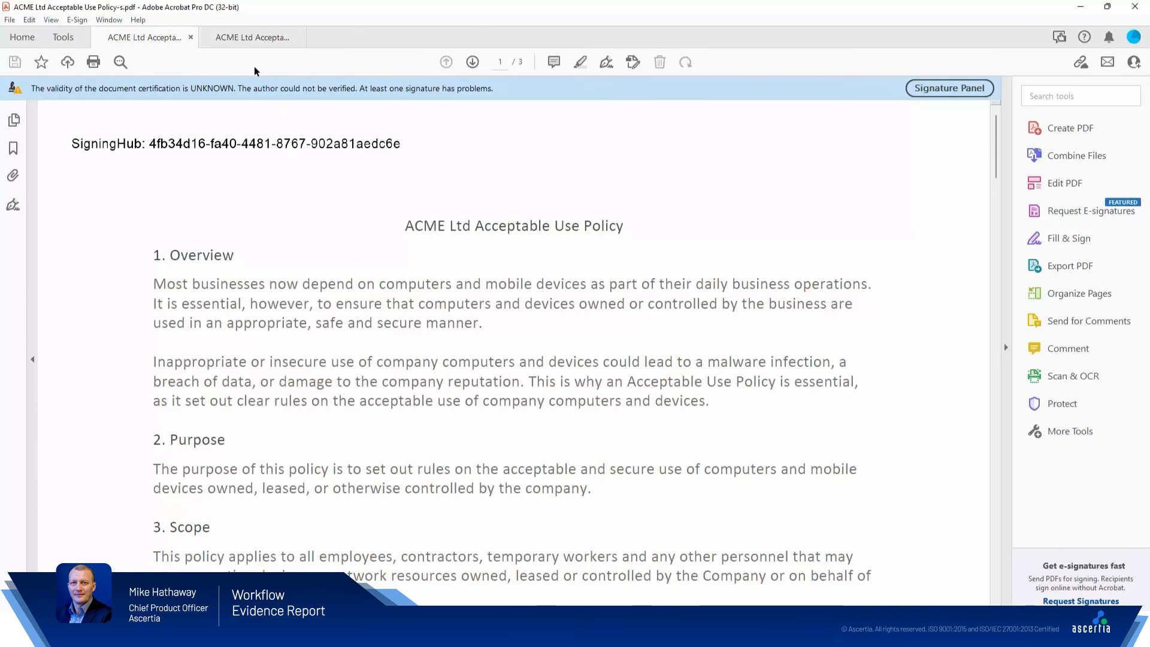
click(252, 37)
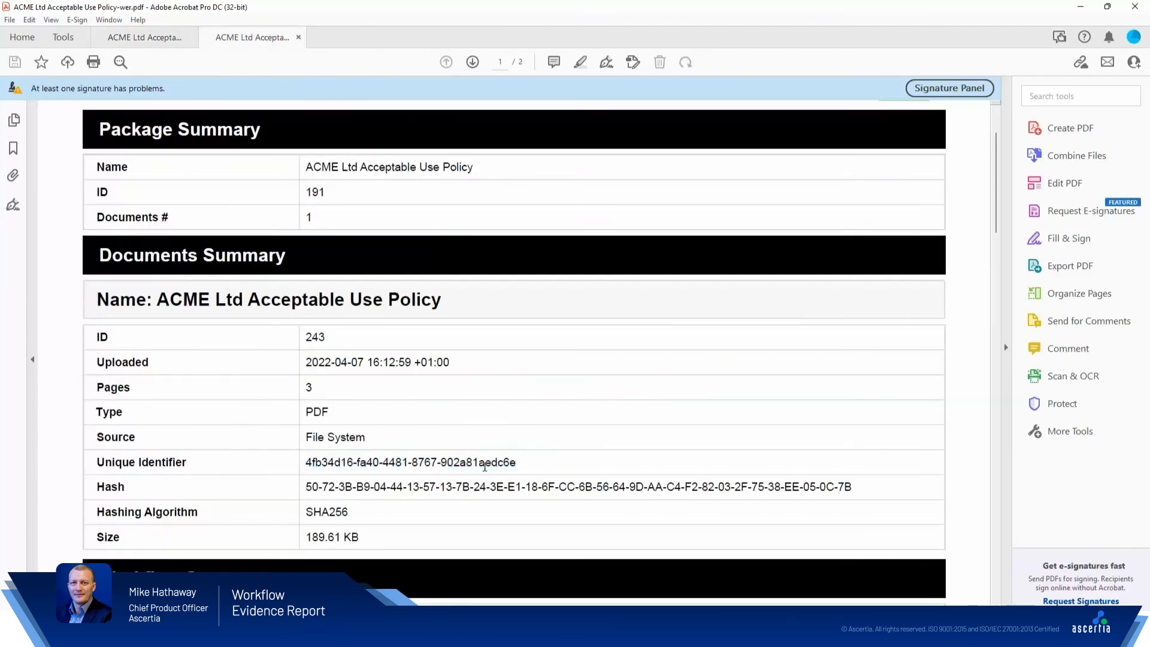